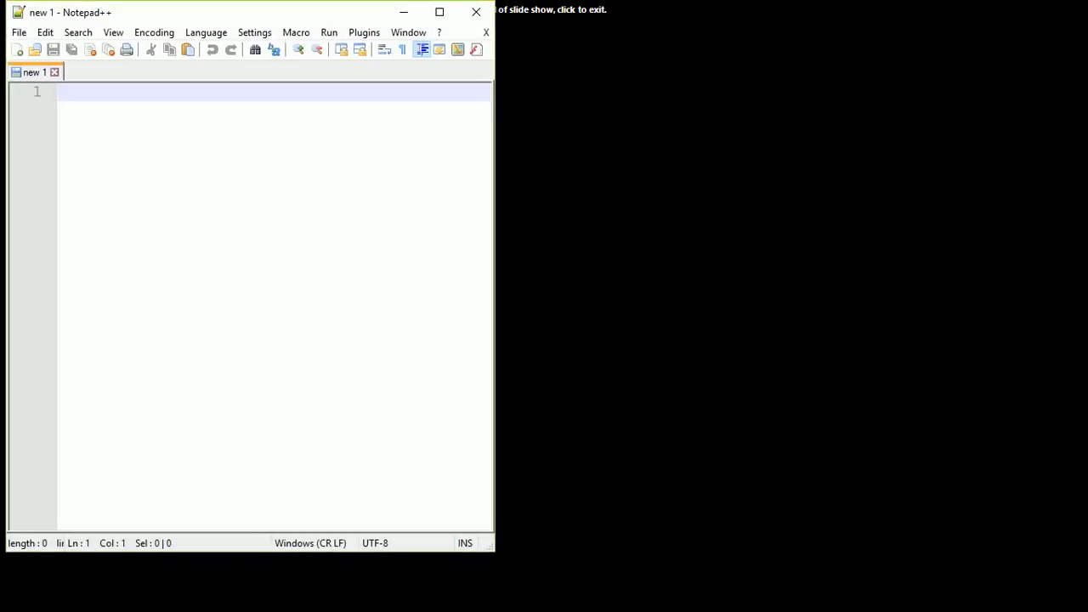
Write an opening <html> tag and a closing </html> tag with a blank line between.
{"action": "type", "text": "<"}
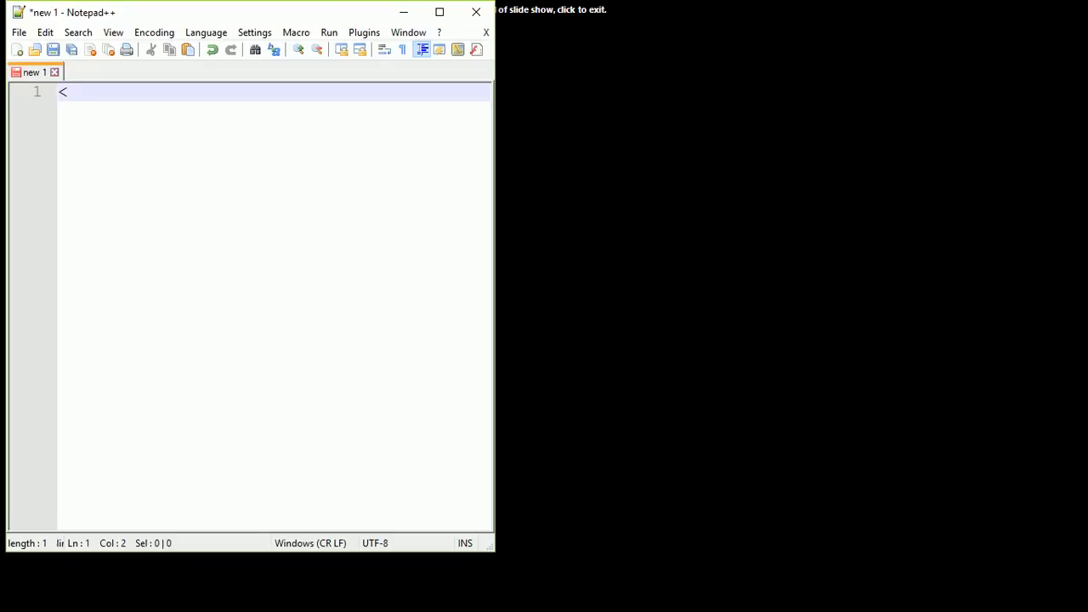
{"action": "type", "text": "ht"}
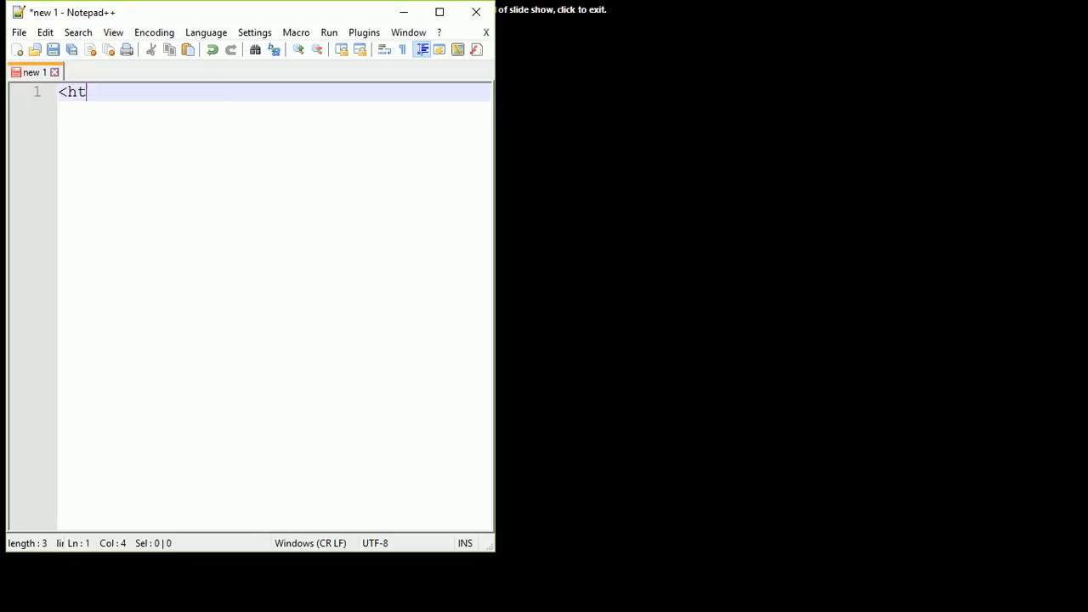
{"action": "type", "text": "ml>"}
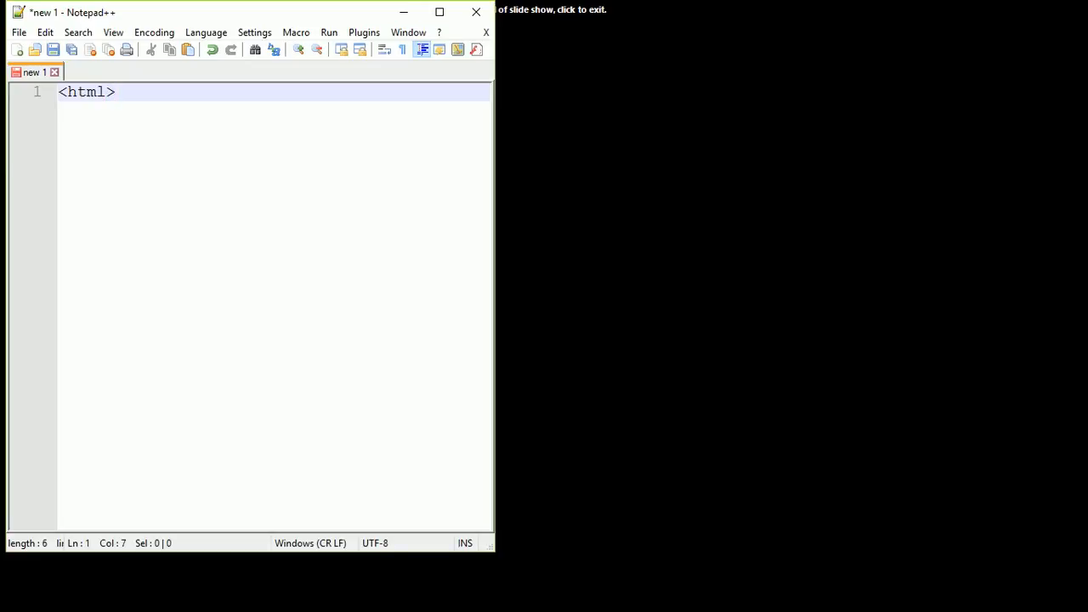
{"action": "key", "text": "Enter"}
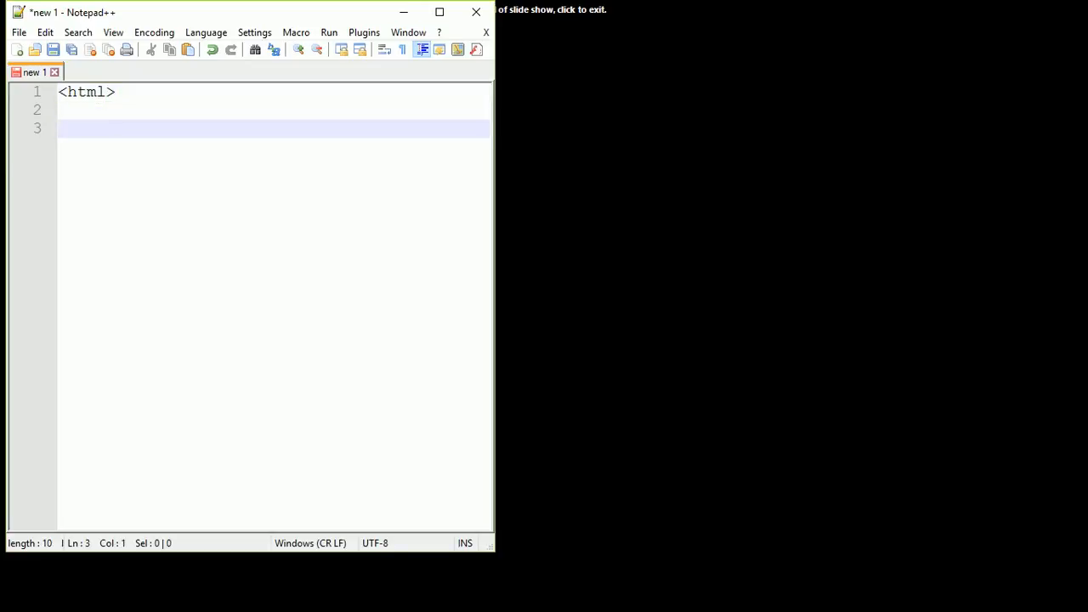
{"action": "type", "text": "</h"}
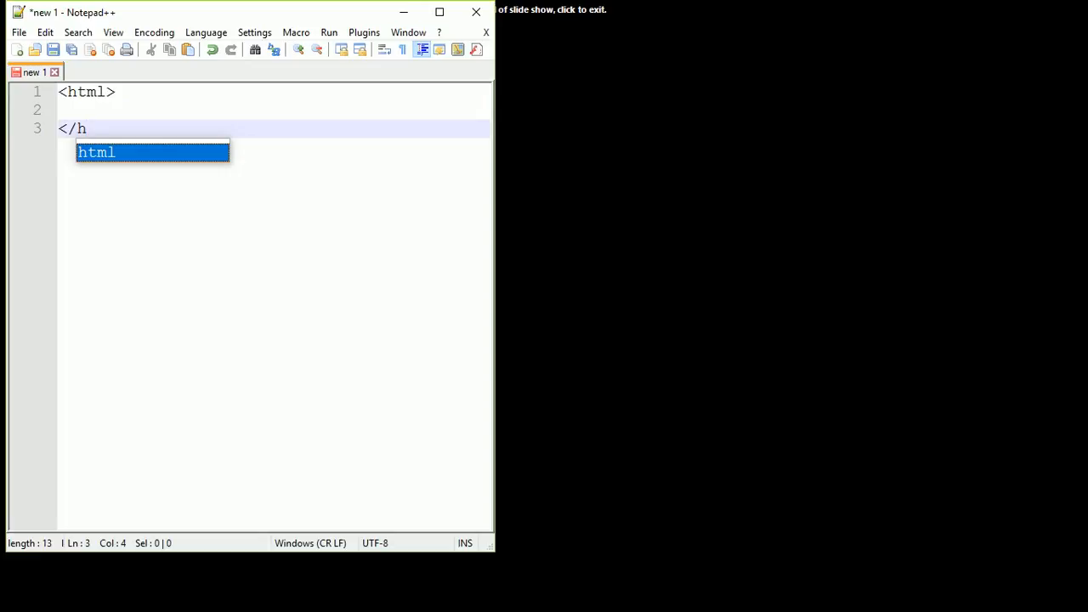
{"action": "type", "text": "tml"}
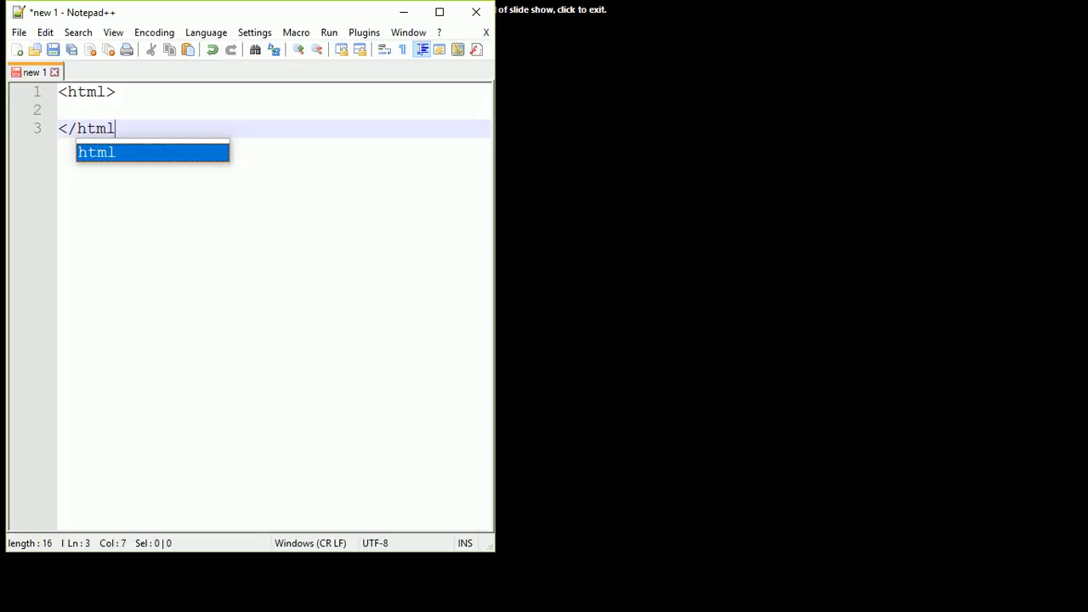
{"action": "type", "text": ">"}
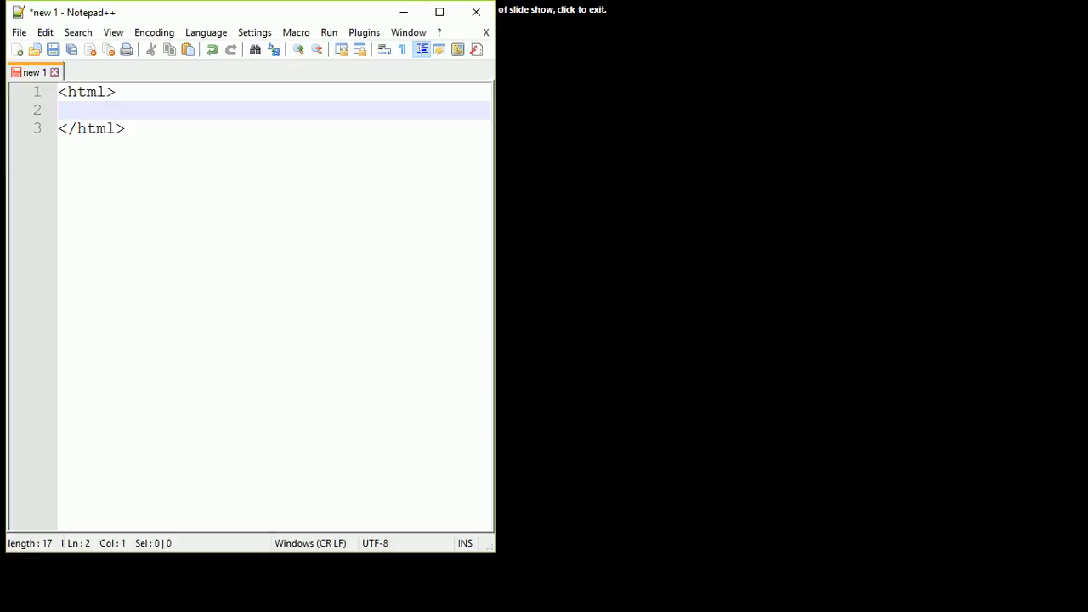
Add the <head> and </head> tag pair inside the html element.
{"action": "key", "text": "Enter"}
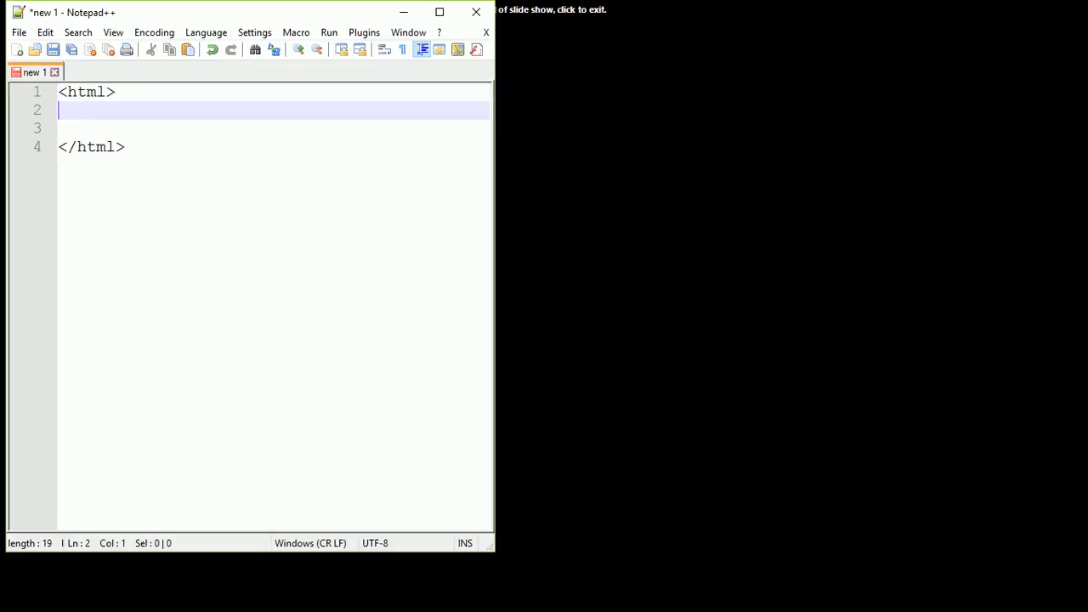
{"action": "type", "text": "<"}
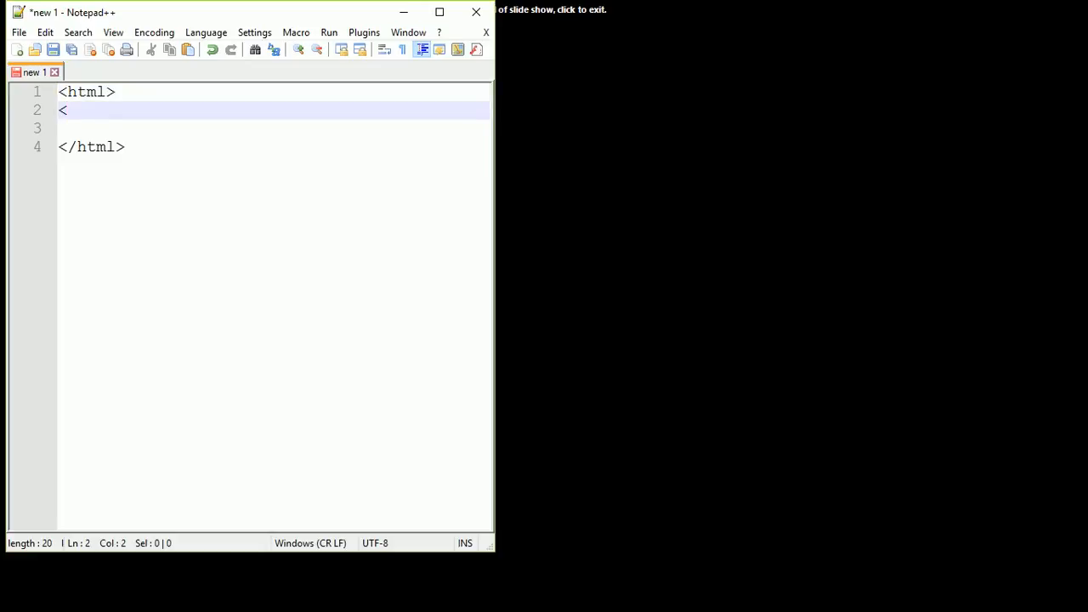
{"action": "type", "text": "he"}
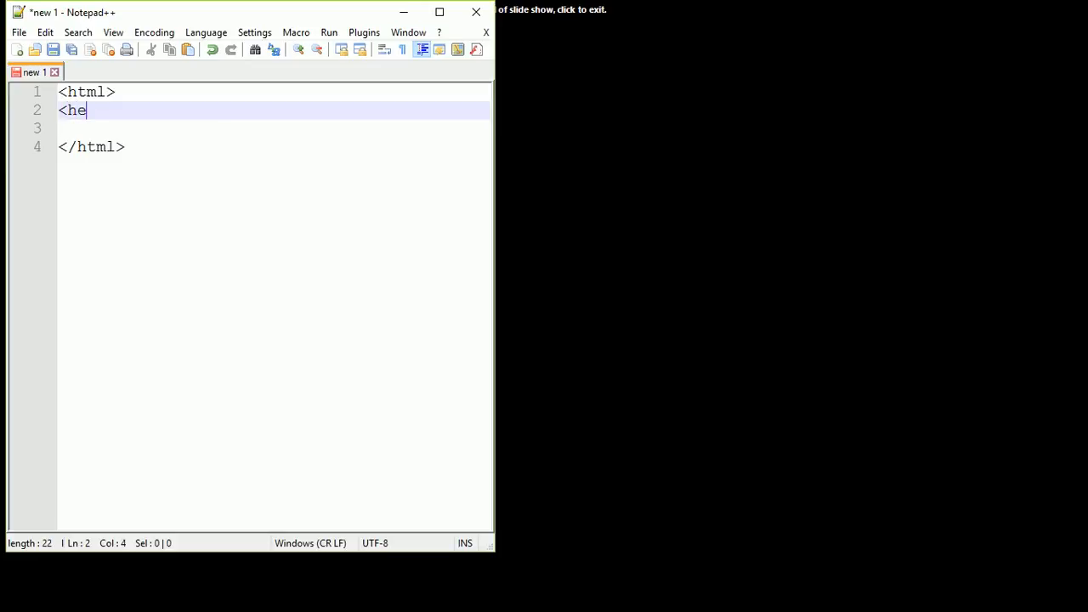
{"action": "type", "text": "ad>"}
{"action": "type", "text": "</"}
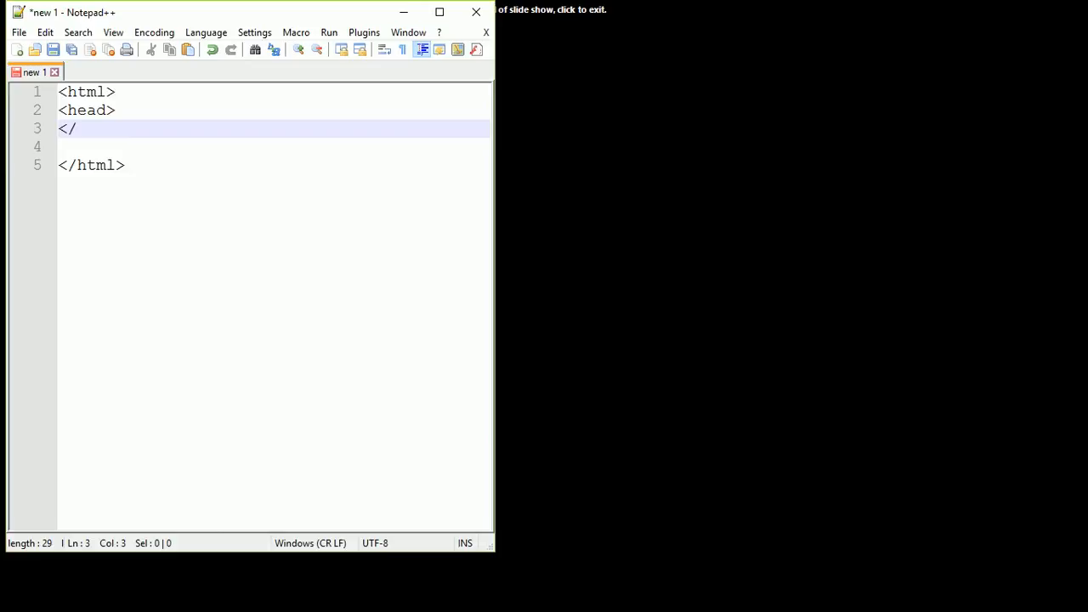
{"action": "type", "text": "head>"}
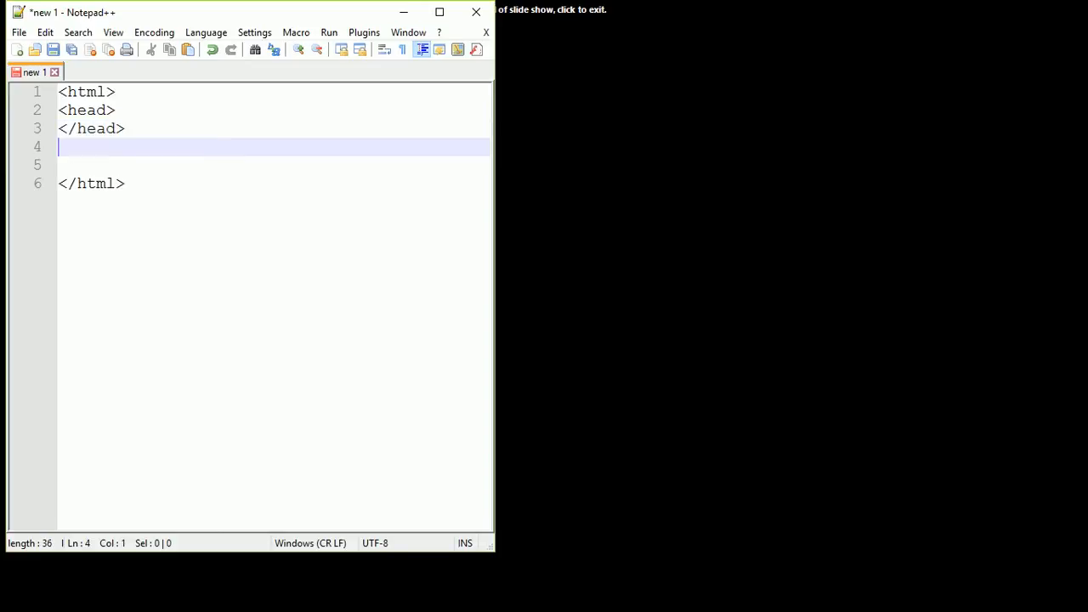
Add the <body> and </body> tag pair on the following lines.
{"action": "type", "text": "<"}
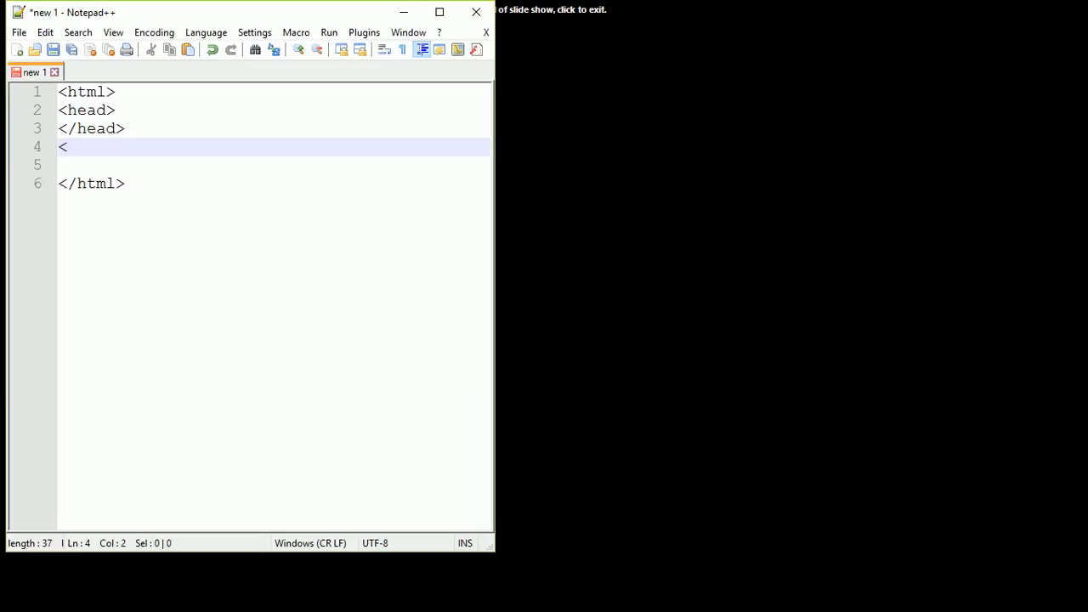
{"action": "type", "text": "bod"}
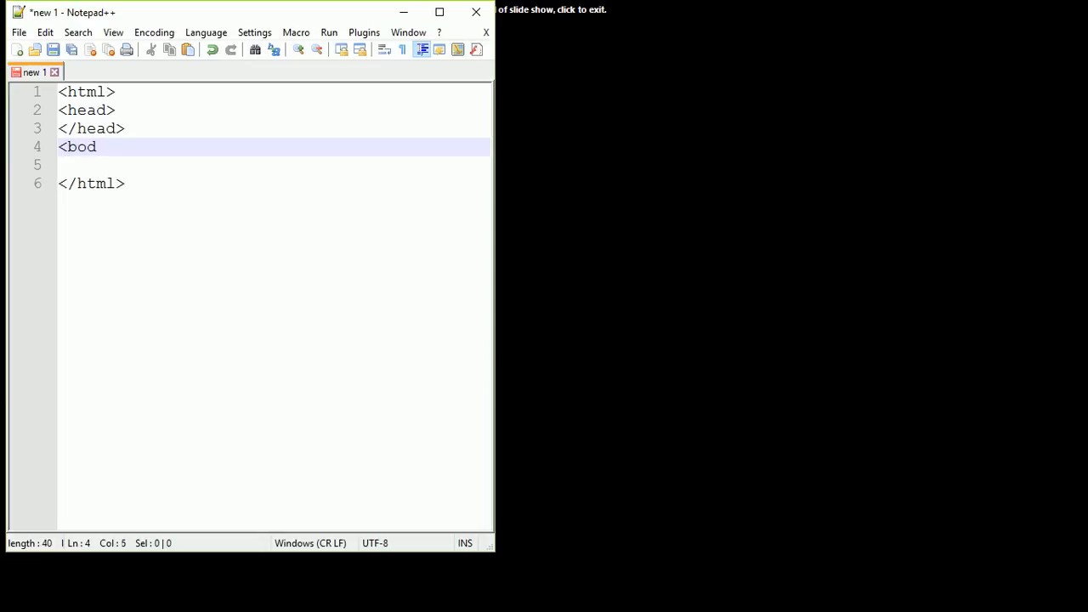
{"action": "type", "text": "y>"}
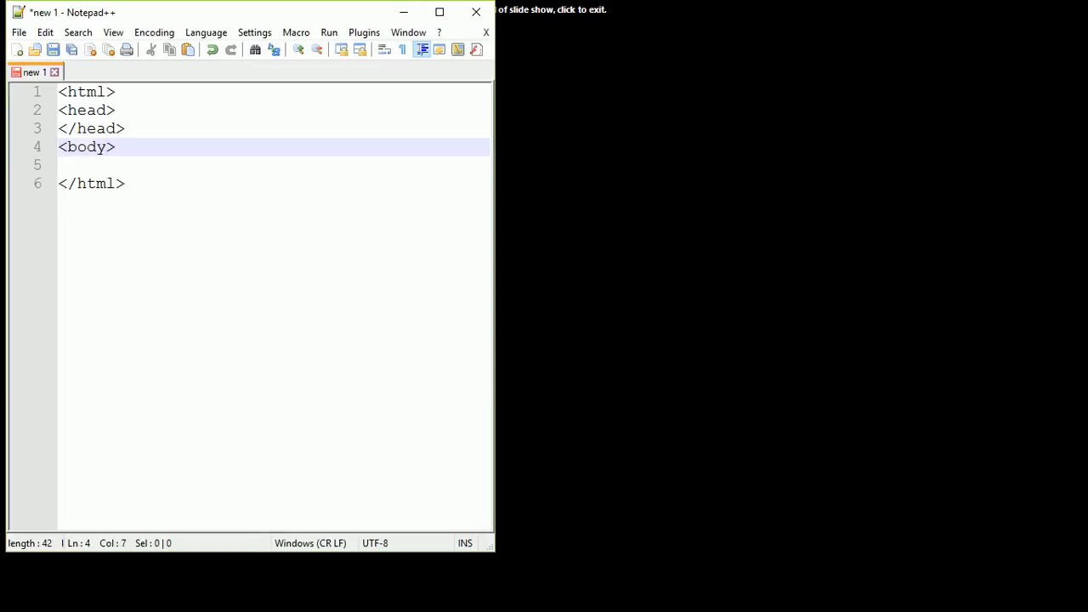
{"action": "type", "text": "</b"}
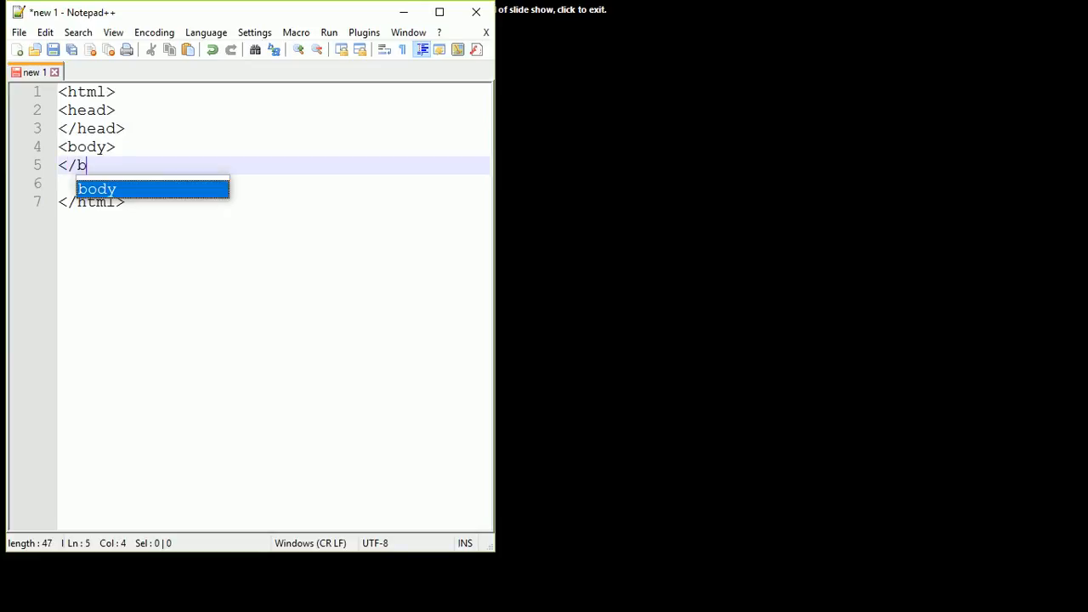
{"action": "type", "text": "o"}
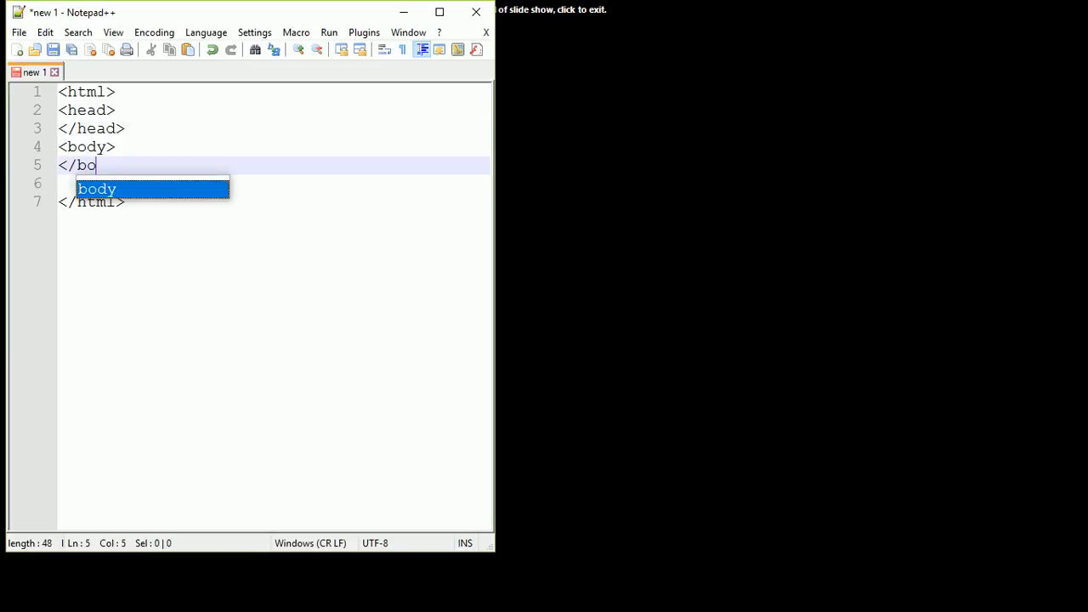
{"action": "type", "text": "dy>"}
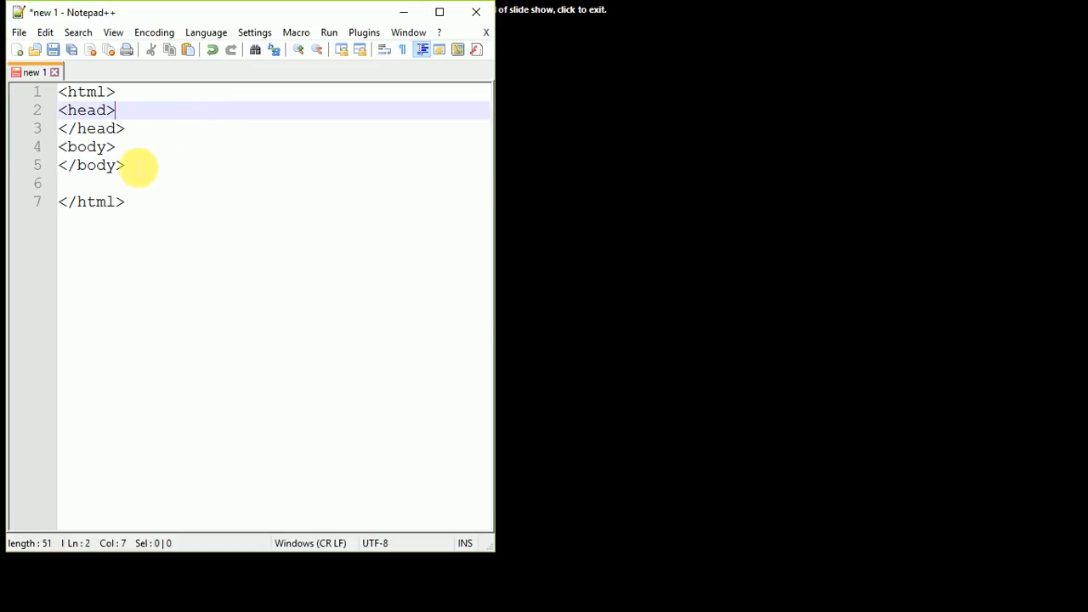
Add <title>first page</title> inside the head, then type 'hello' in the body.
{"action": "key", "text": "Enter"}
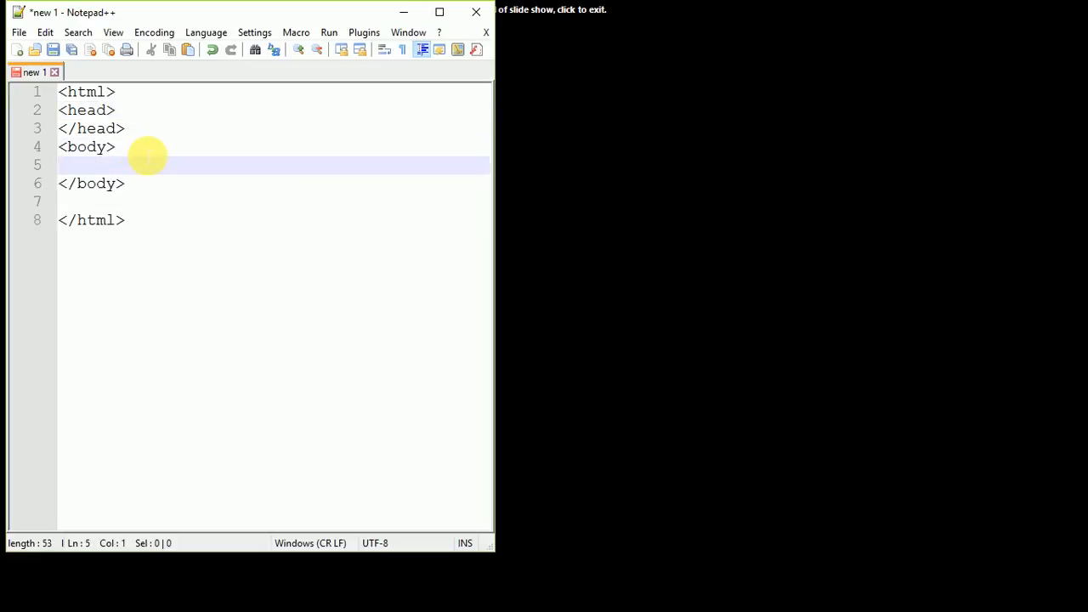
{"action": "left_click", "coordinate": [115, 109]}
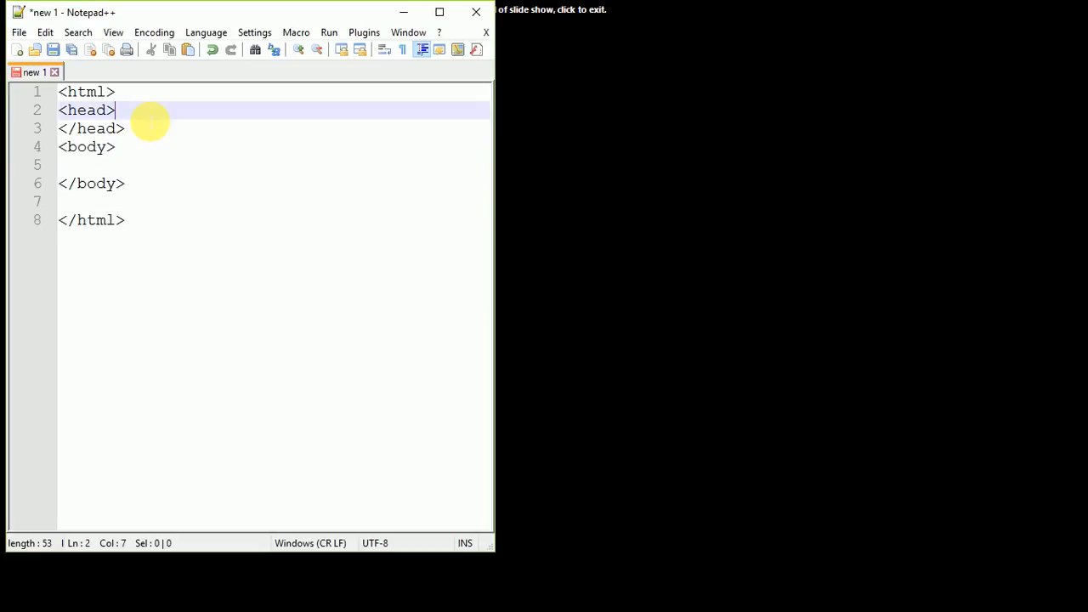
{"action": "key", "text": "Enter"}
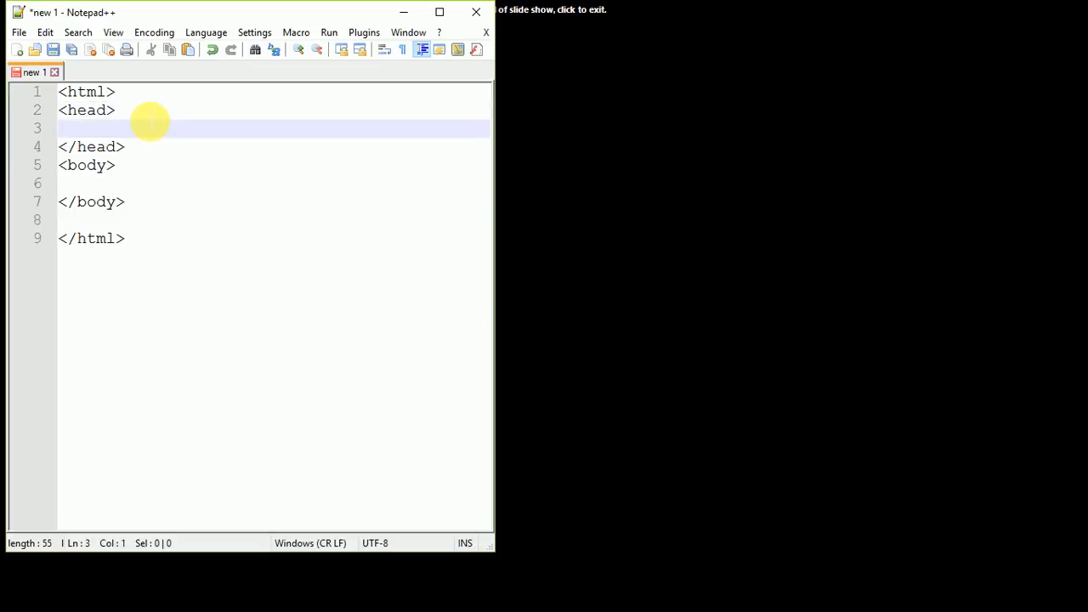
{"action": "type", "text": "<ti"}
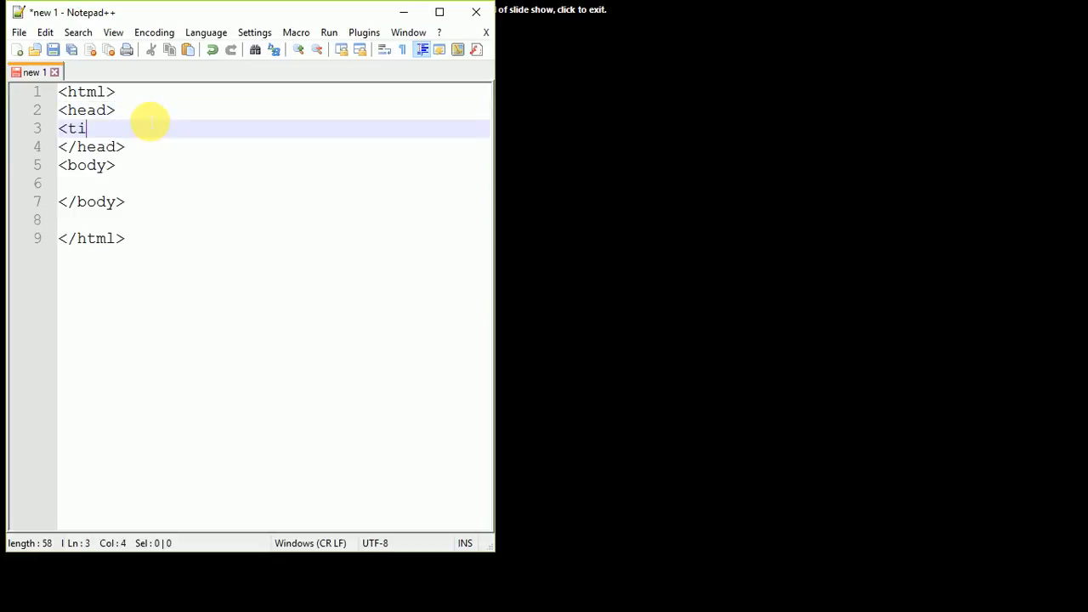
{"action": "type", "text": "tle"}
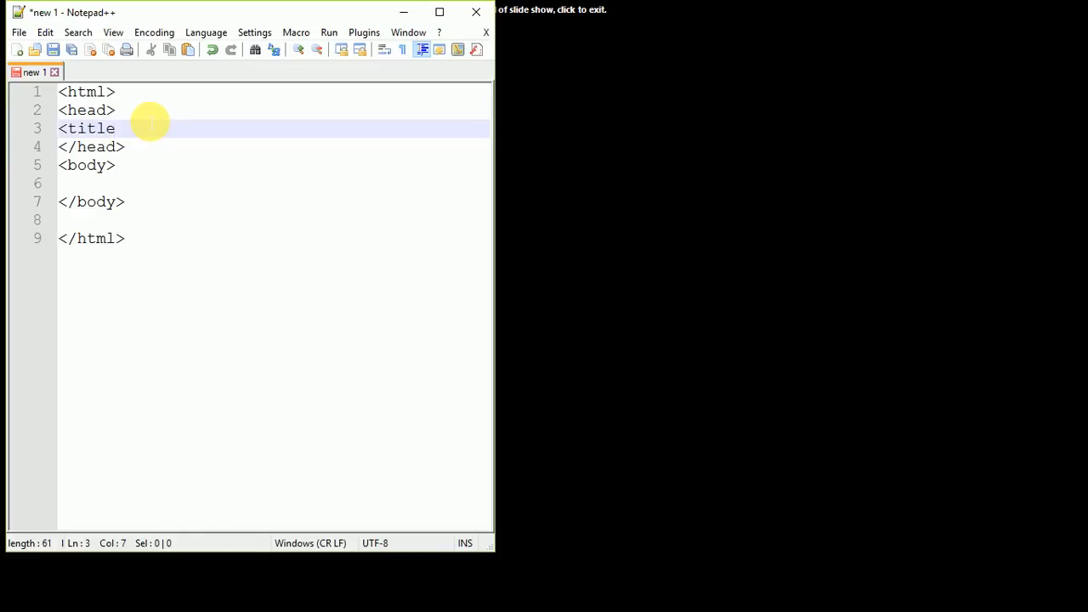
{"action": "type", "text": ">"}
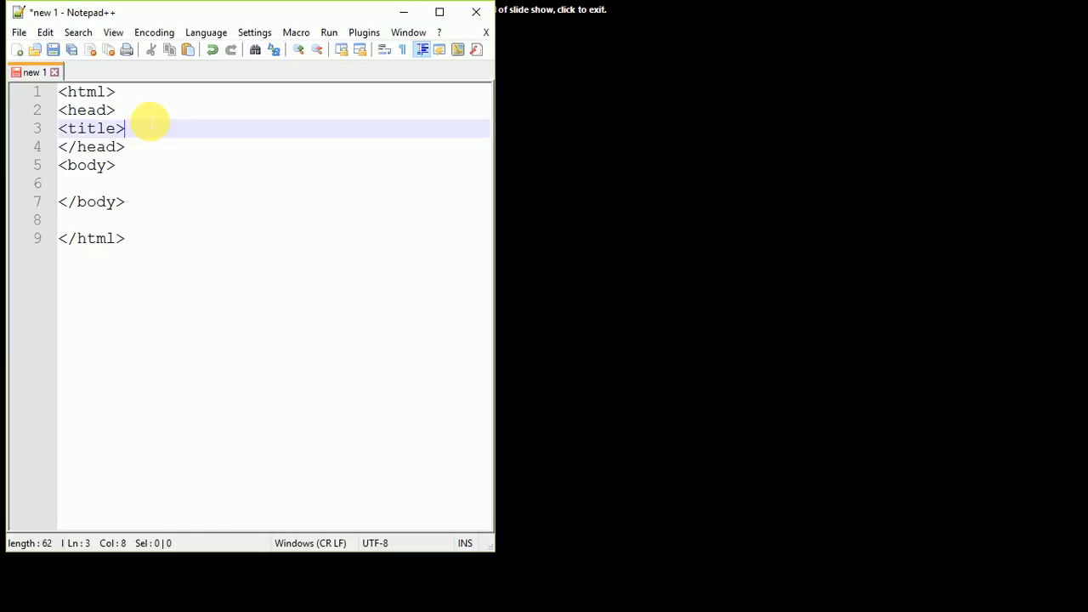
{"action": "type", "text": "first pa"}
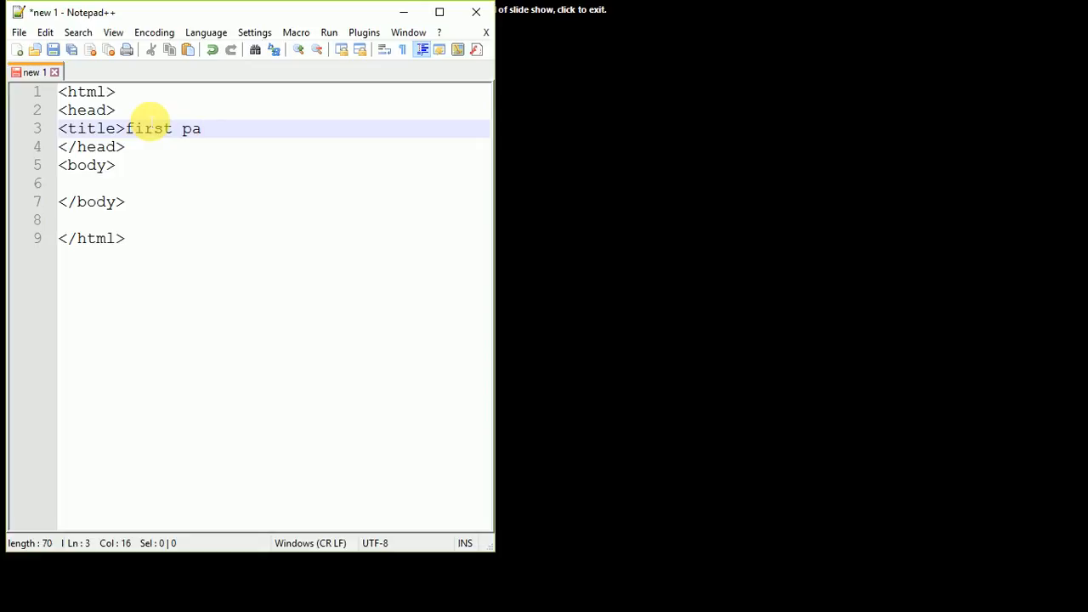
{"action": "type", "text": "ge<"}
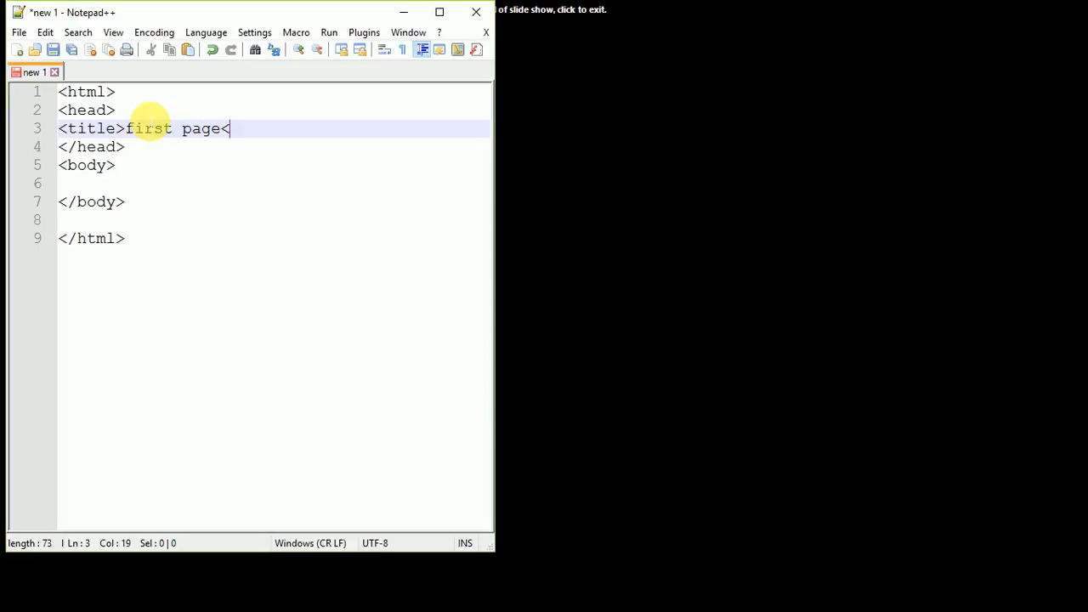
{"action": "type", "text": "/title>"}
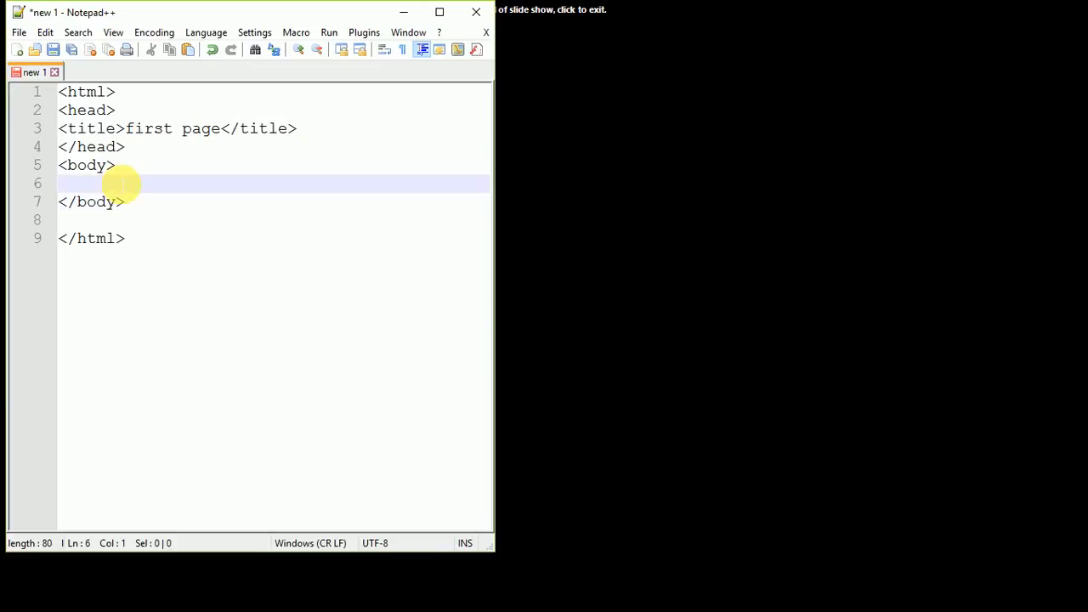
{"action": "type", "text": "hello"}
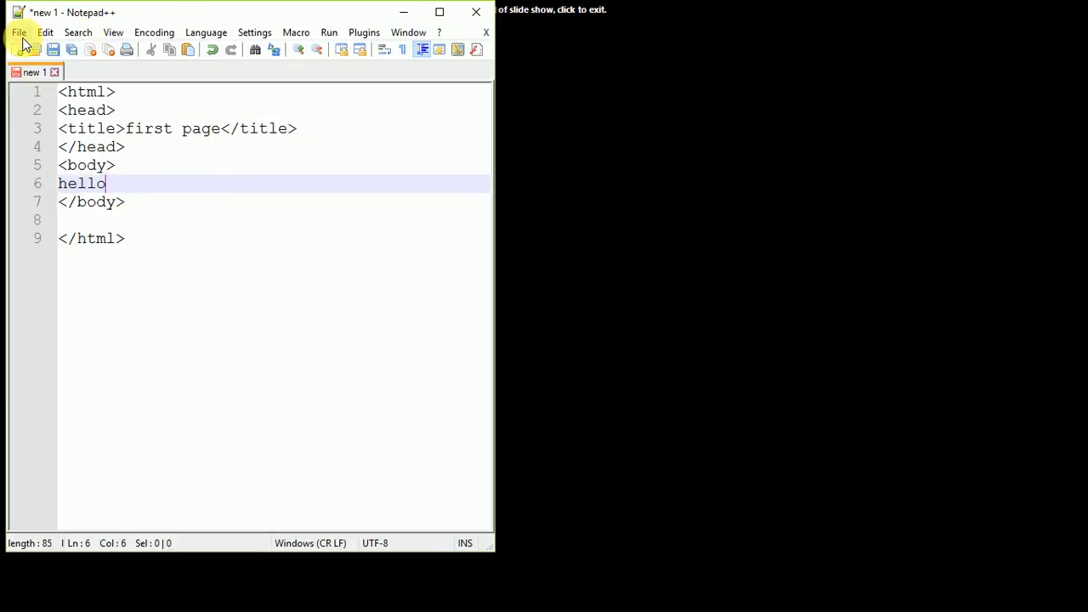
Use File > Save As to save the code as chater1.html.
{"action": "left_click", "coordinate": [16, 32]}
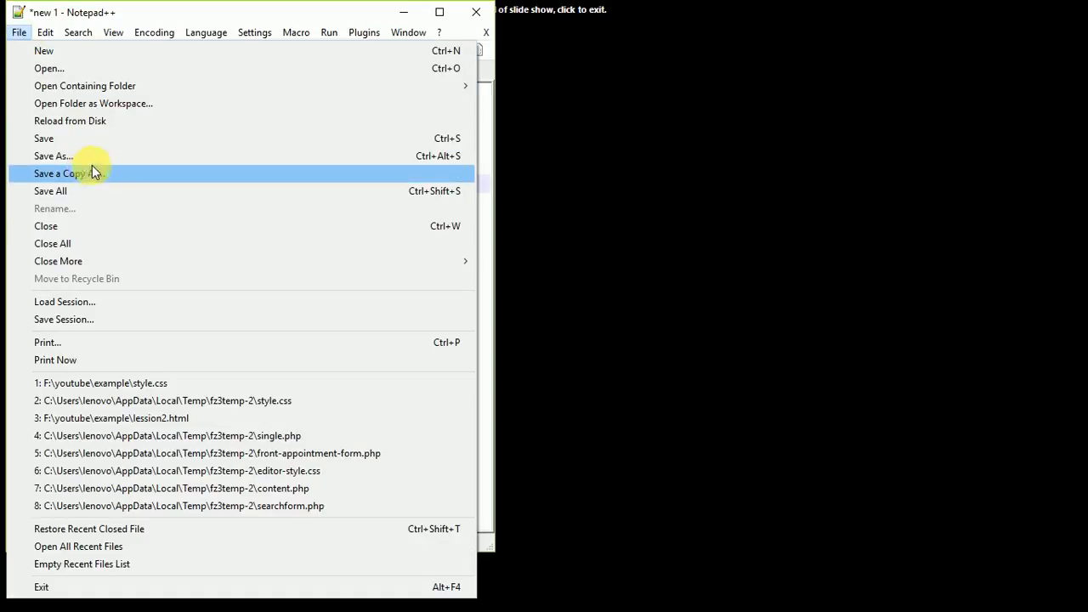
{"action": "left_click", "coordinate": [53, 156]}
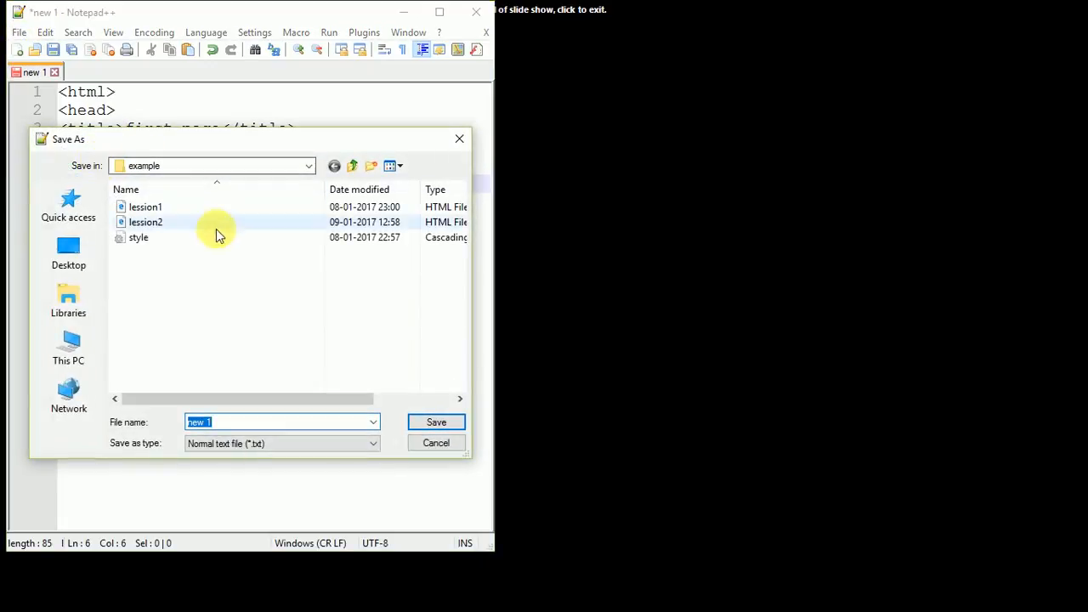
{"action": "mouse_move", "coordinate": [163, 266]}
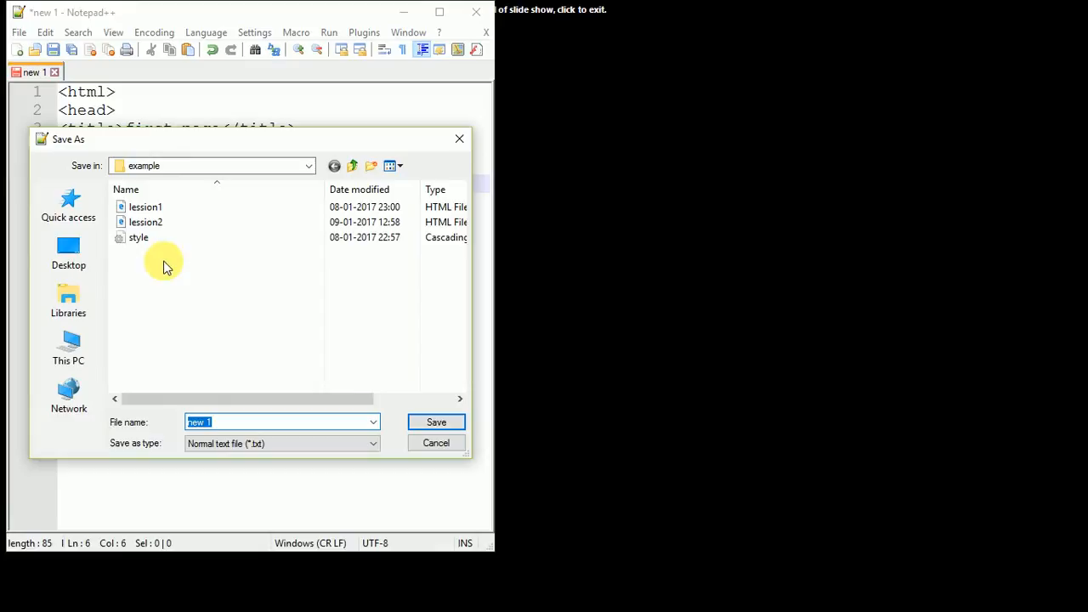
{"action": "mouse_move", "coordinate": [240, 381]}
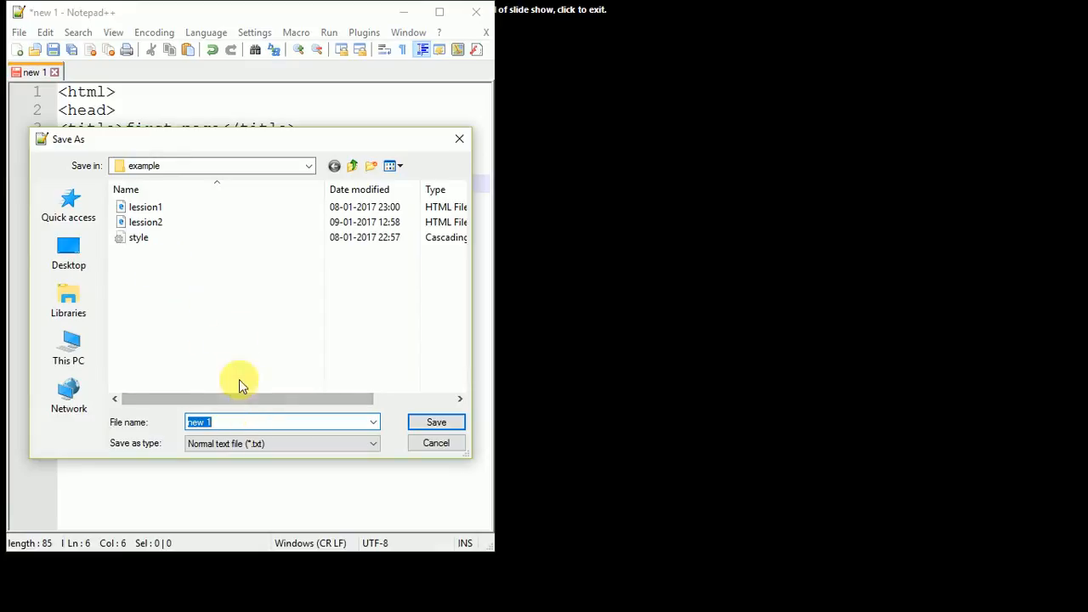
{"action": "type", "text": "chater1"}
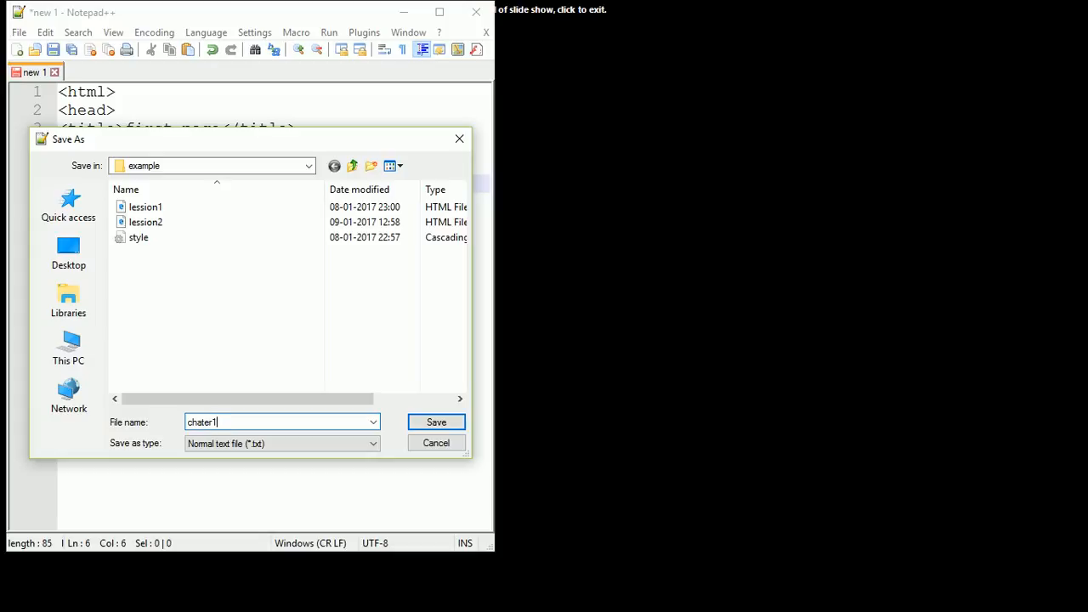
{"action": "type", "text": ".ht"}
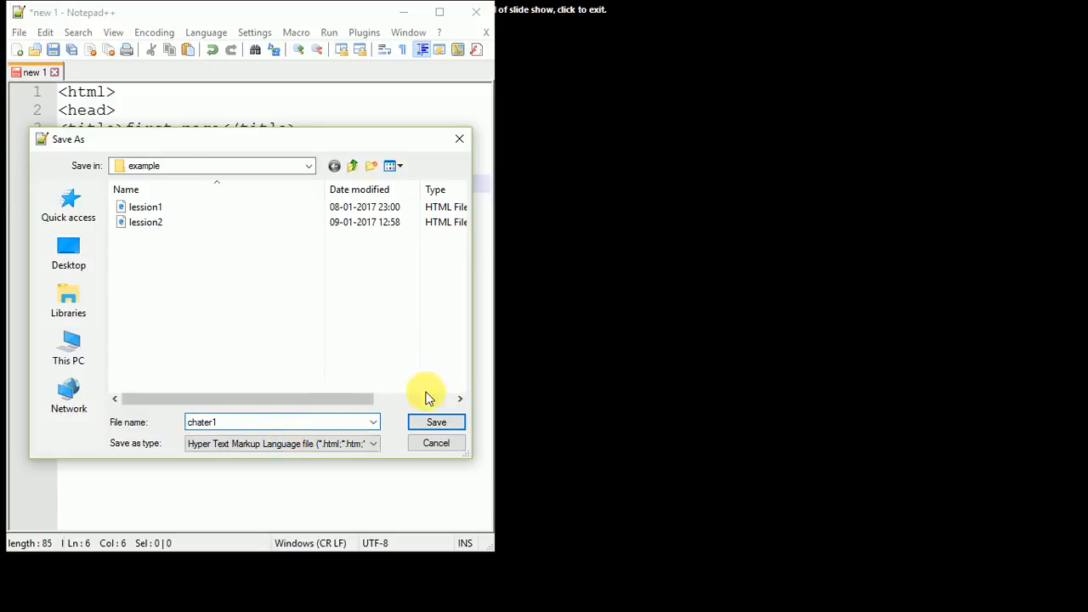
{"action": "left_click", "coordinate": [436, 422]}
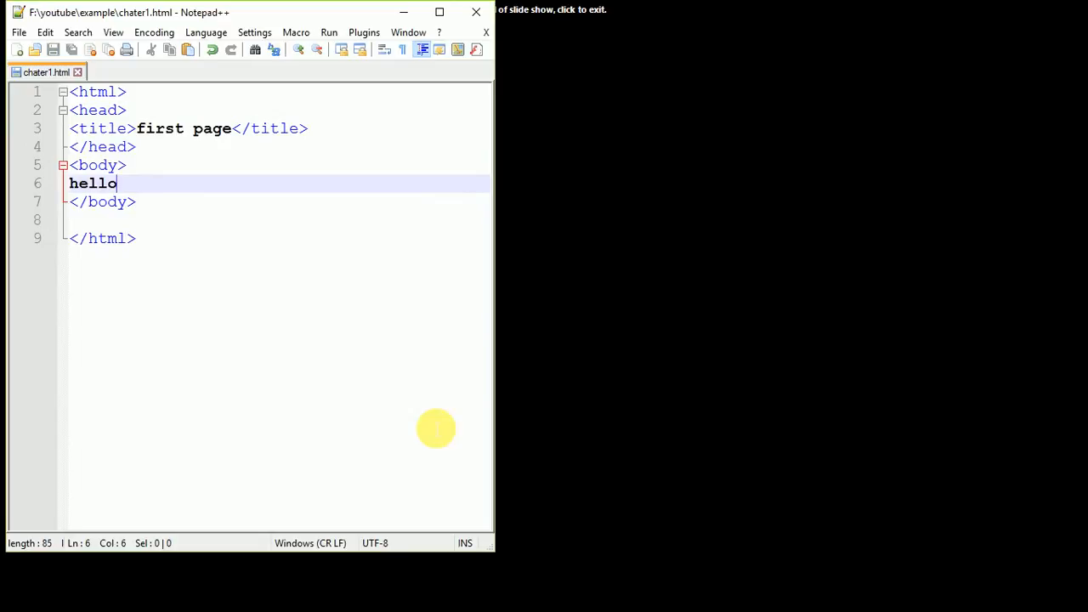
Load example/chapter1.html in Chrome, which shows file not found, then return to Notepad++.
{"action": "key", "text": "Alt+Tab"}
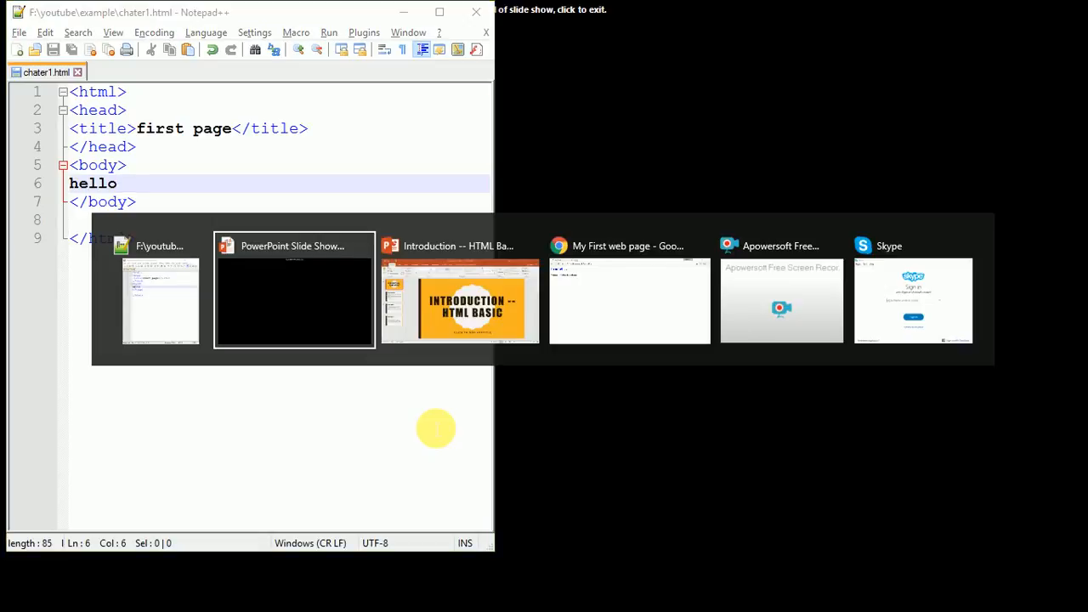
{"action": "left_click", "coordinate": [629, 302]}
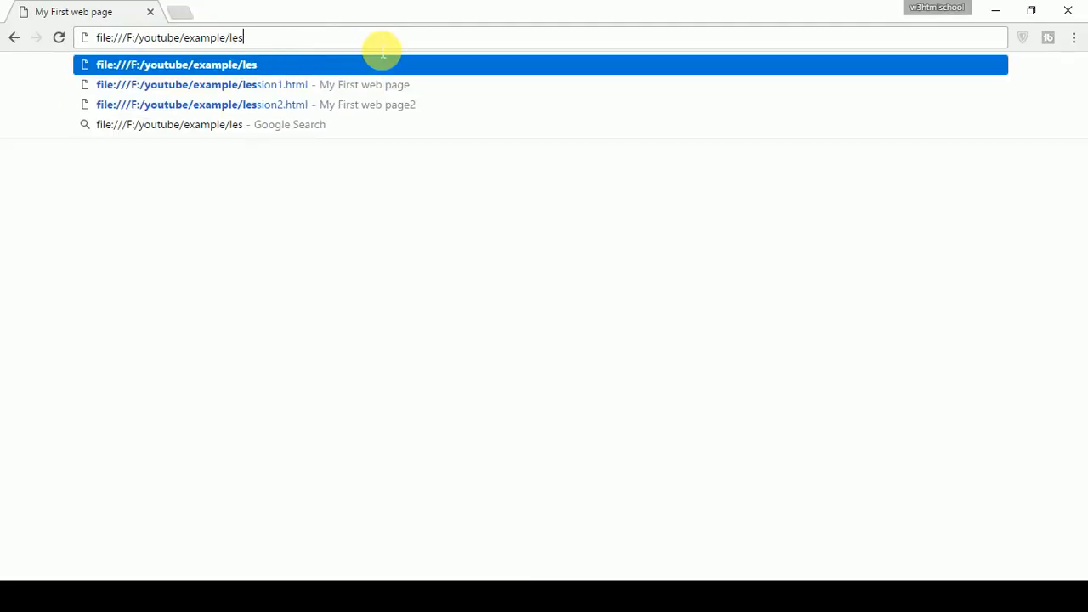
{"action": "key", "text": "Backspace"}
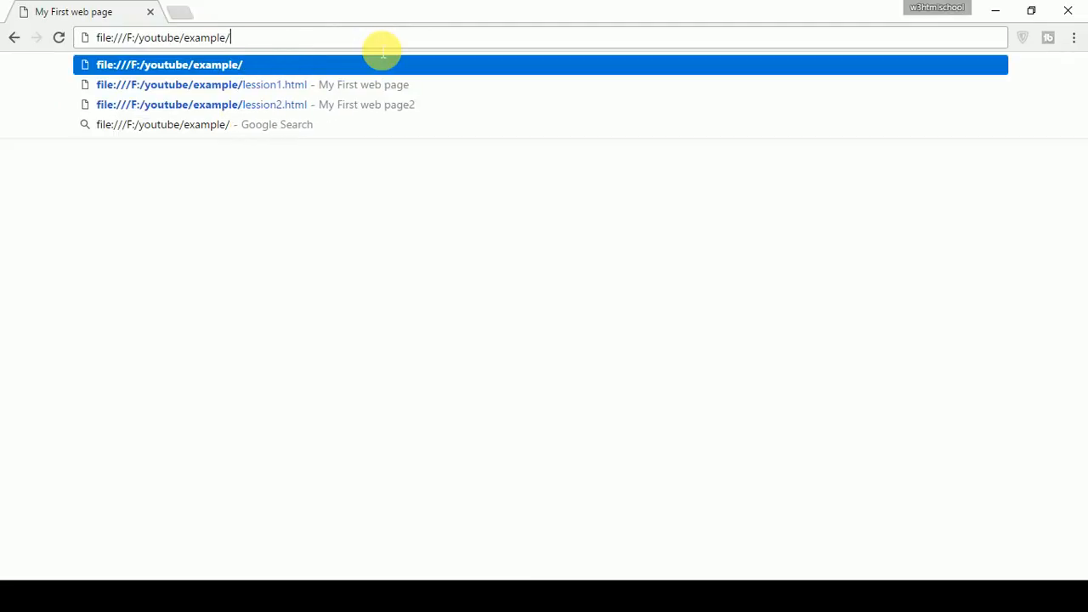
{"action": "type", "text": "ch"}
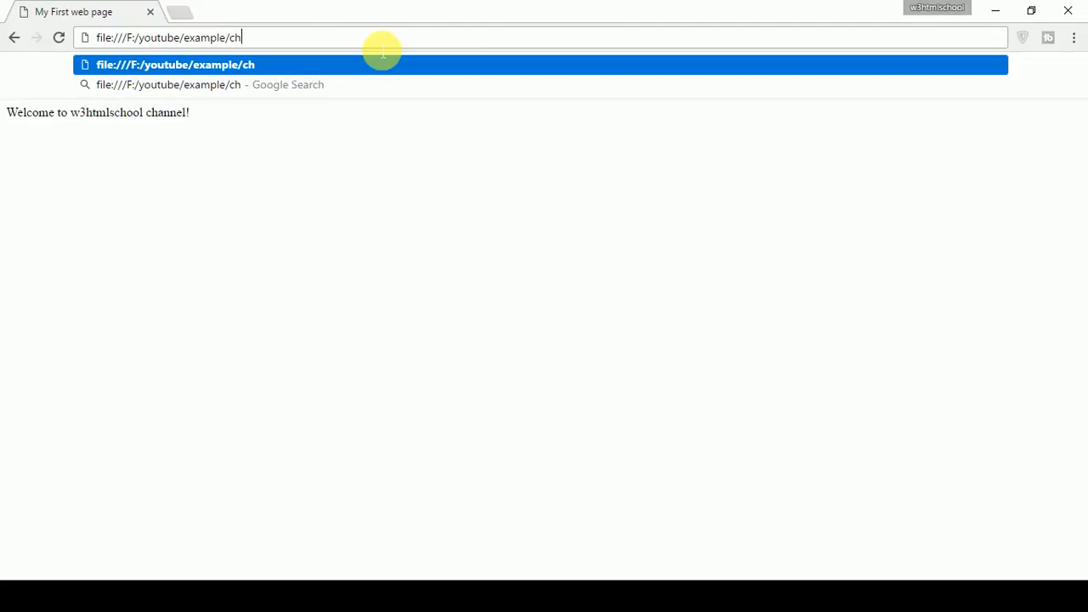
{"action": "type", "text": "a"}
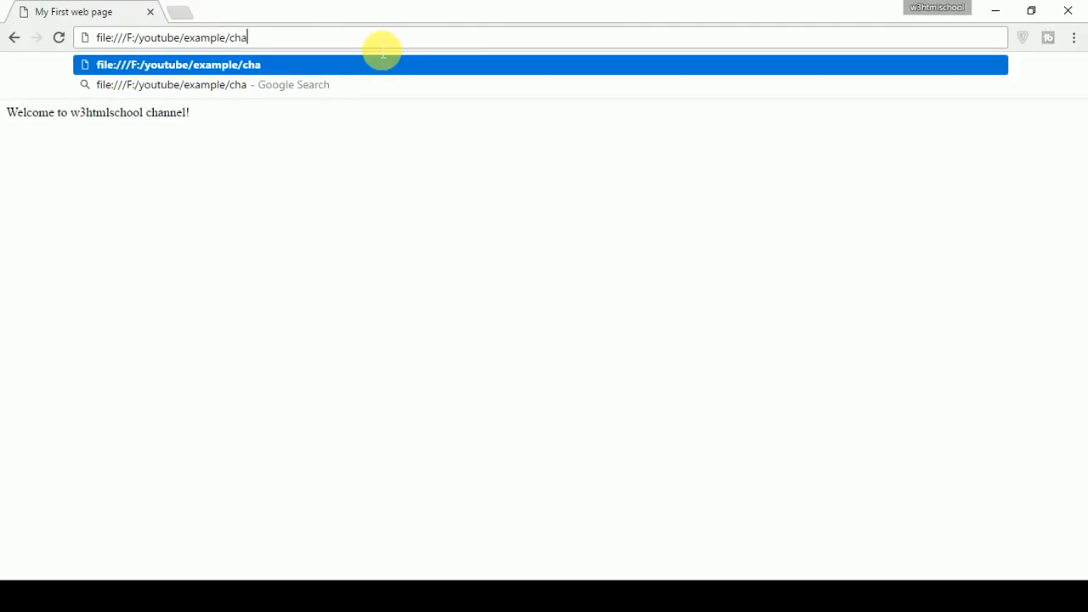
{"action": "type", "text": "ter"}
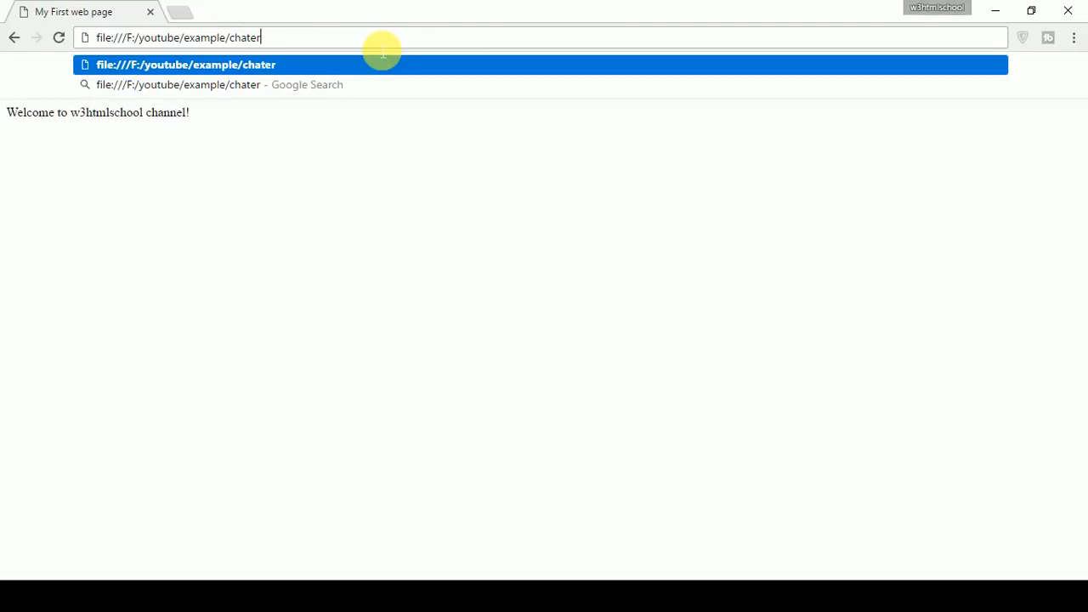
{"action": "key", "text": "Backspace"}
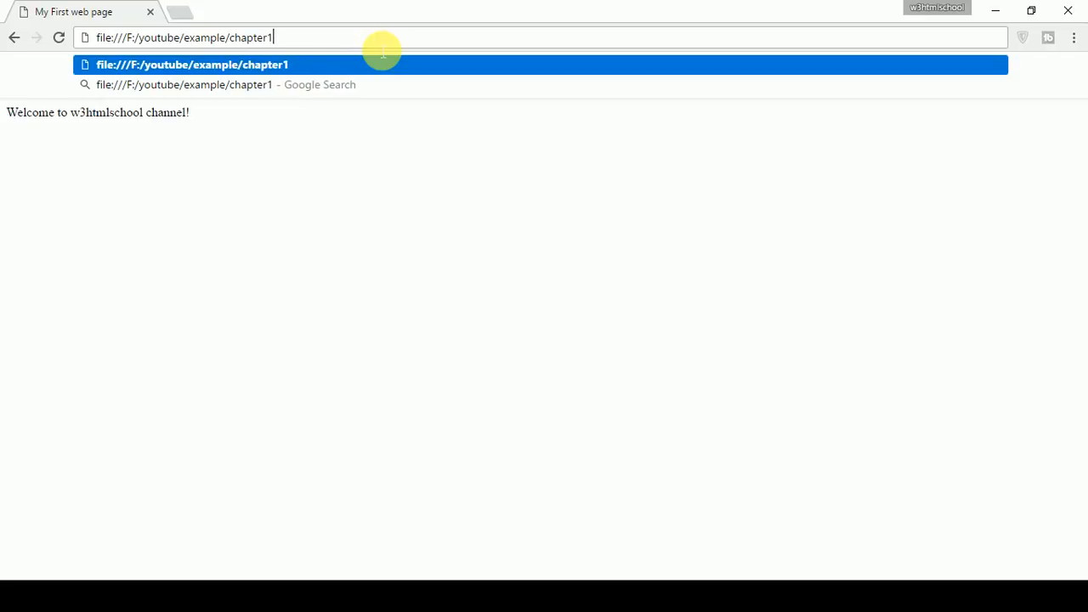
{"action": "type", "text": ".html"}
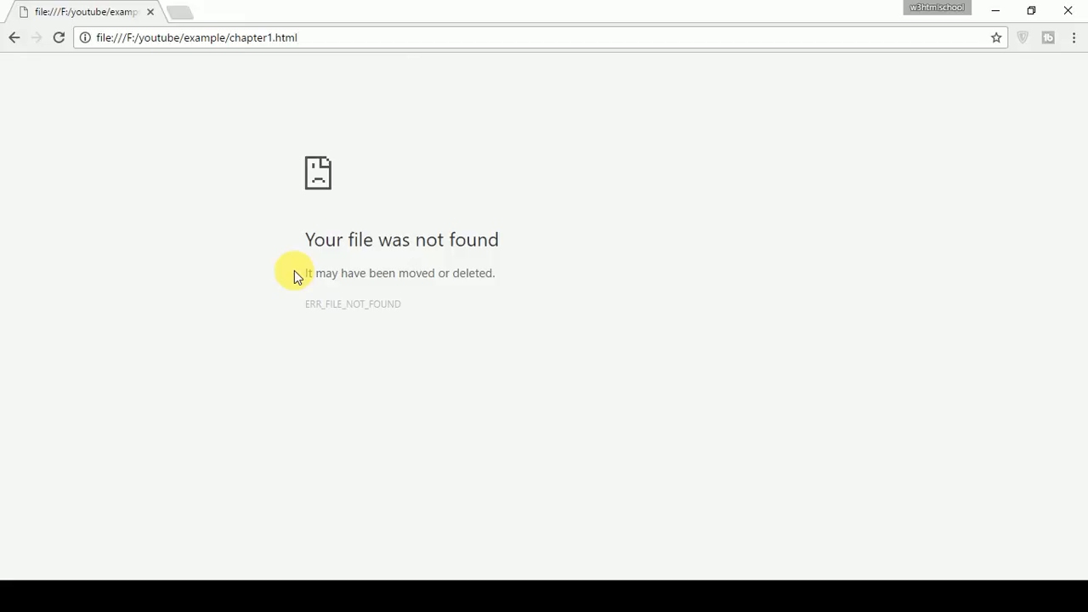
{"action": "key", "text": "alt+tab"}
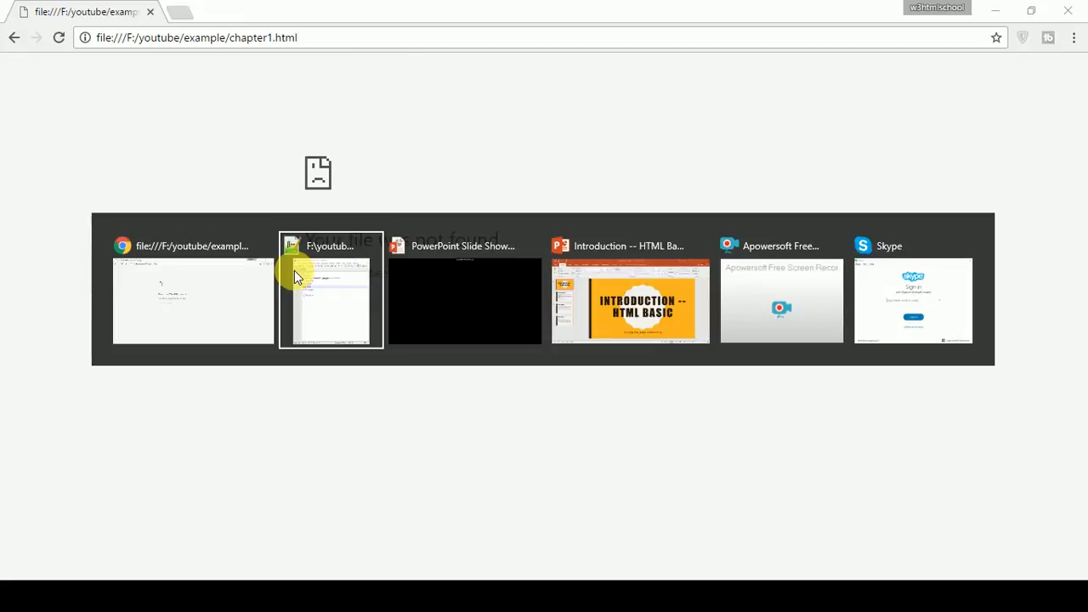
{"action": "left_click", "coordinate": [331, 300]}
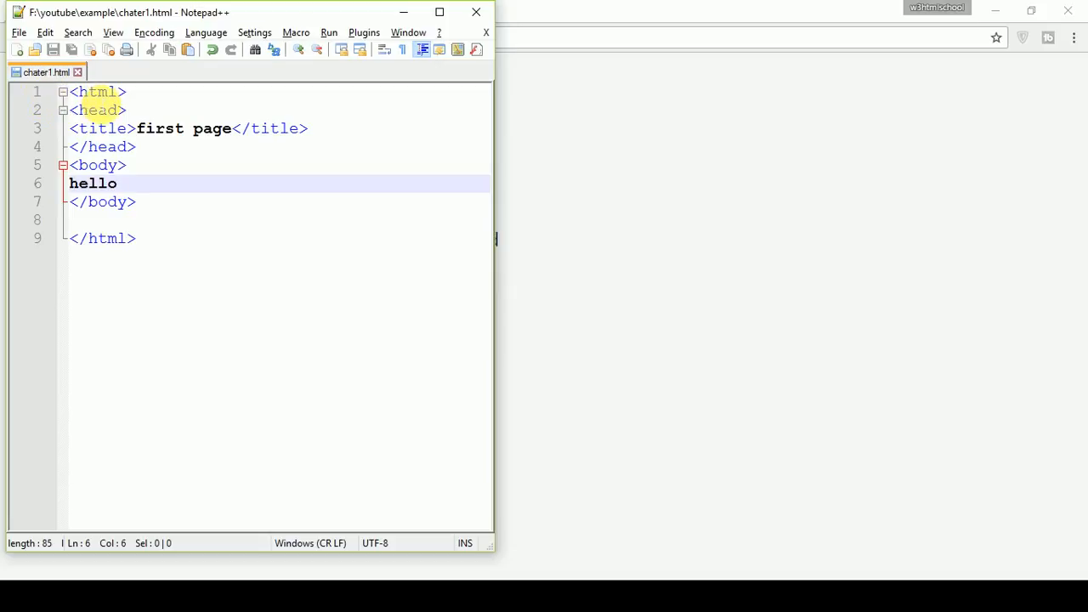
{"action": "mouse_move", "coordinate": [243, 123]}
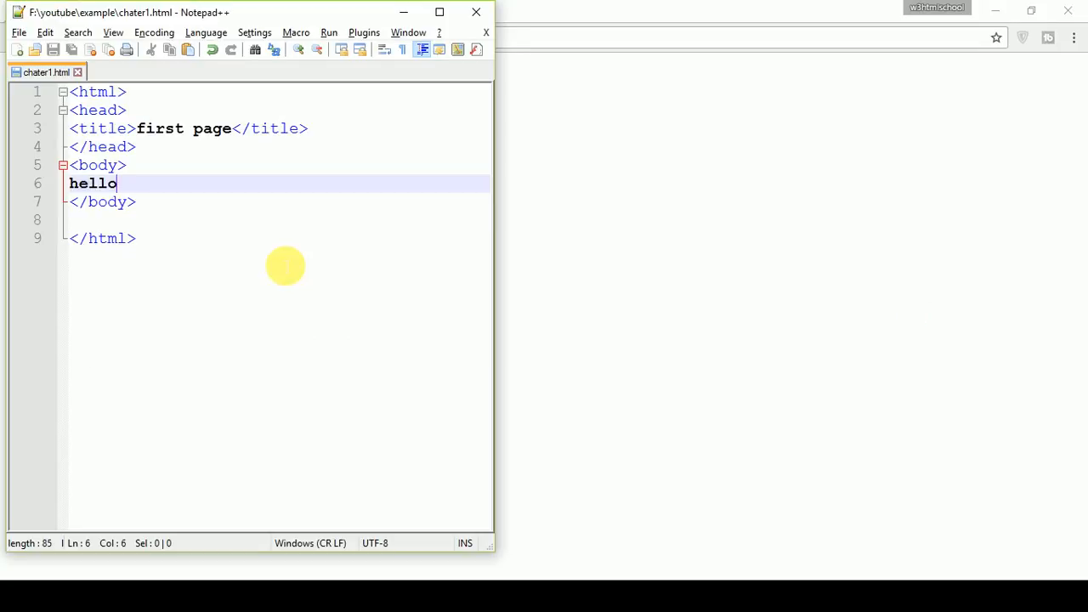
{"action": "mouse_move", "coordinate": [161, 189]}
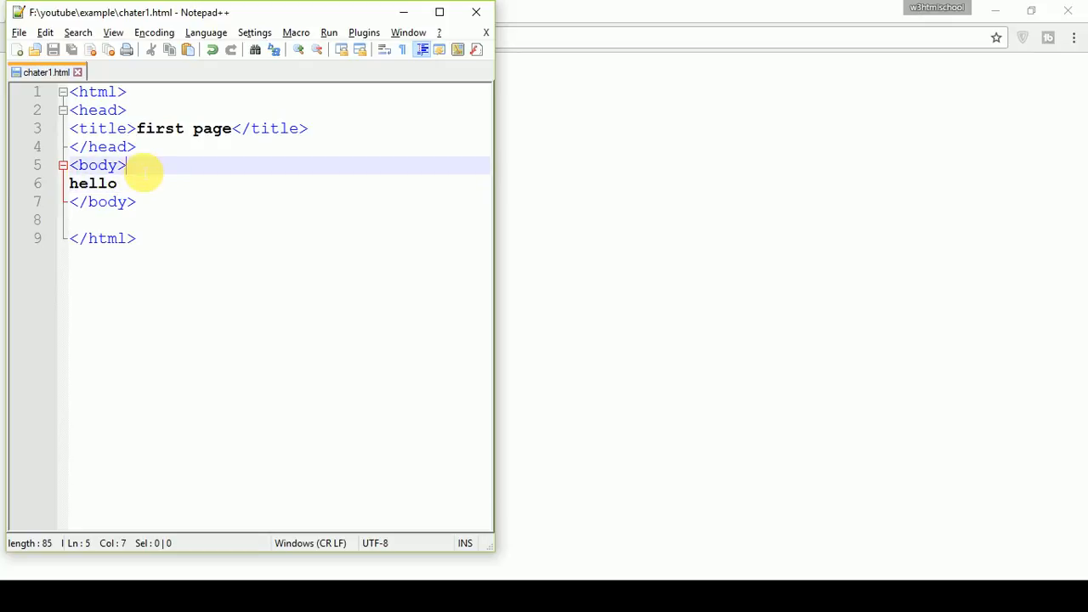
Turn the body text into <h1>hello</h1> and save chater1.html from the toolbar.
{"action": "key", "text": "Enter"}
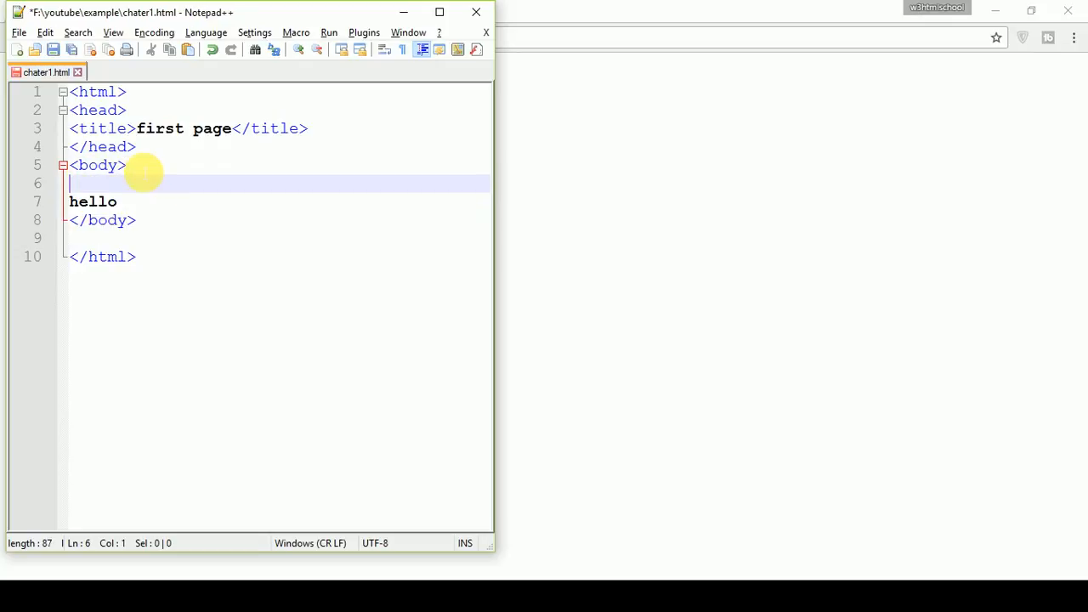
{"action": "type", "text": "<h1>"}
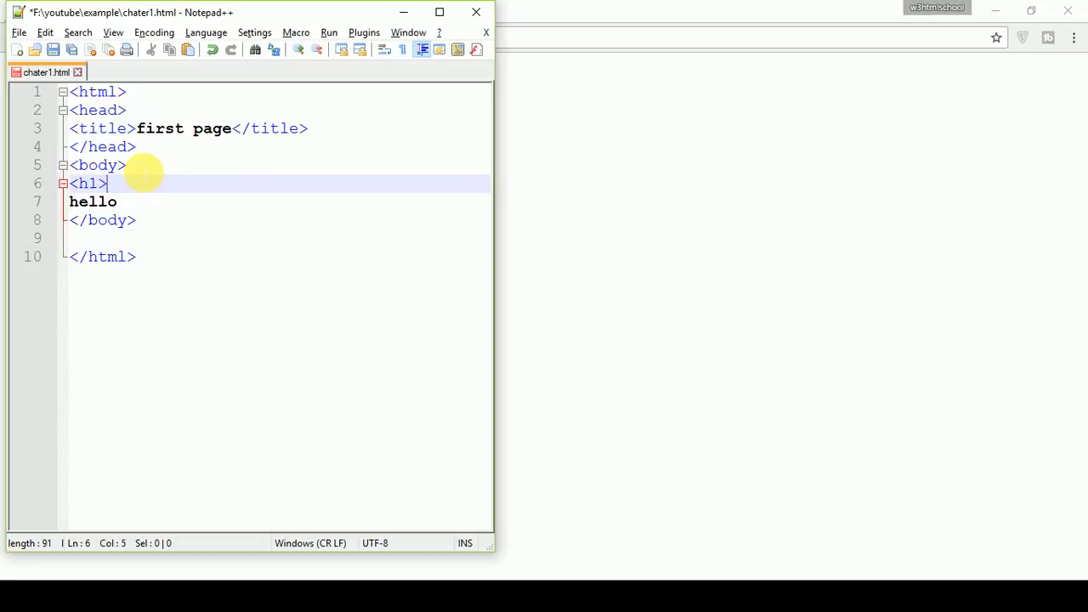
{"action": "key", "text": "Delete"}
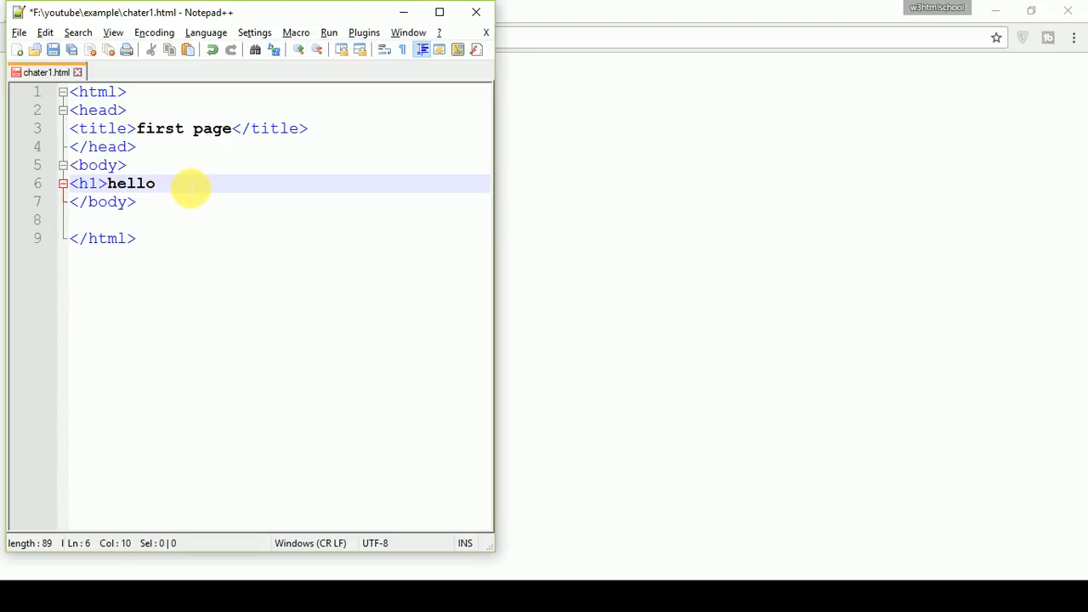
{"action": "type", "text": "</h"}
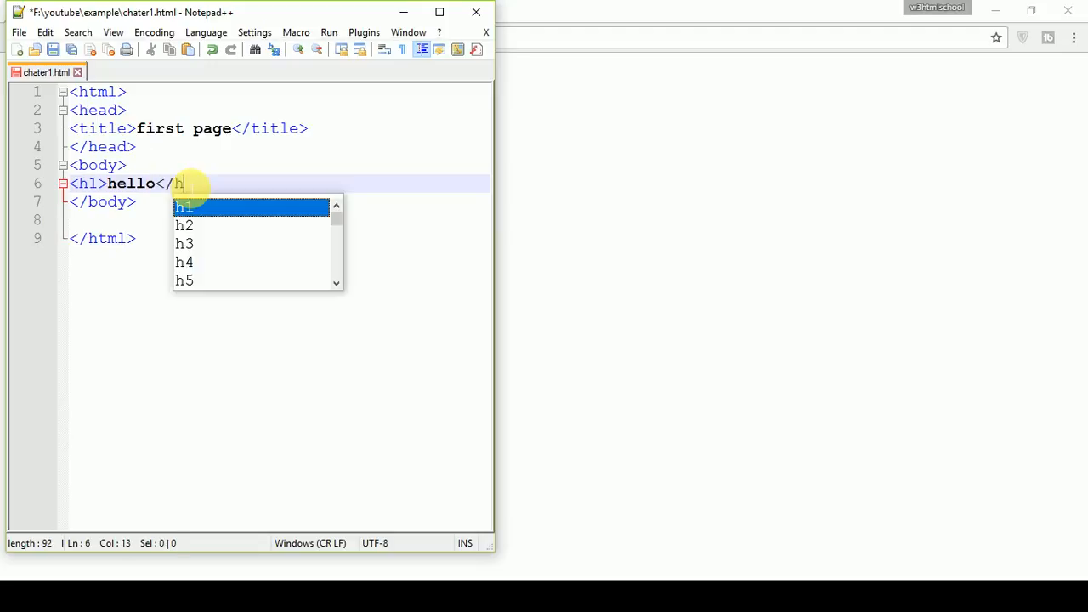
{"action": "type", "text": "1>"}
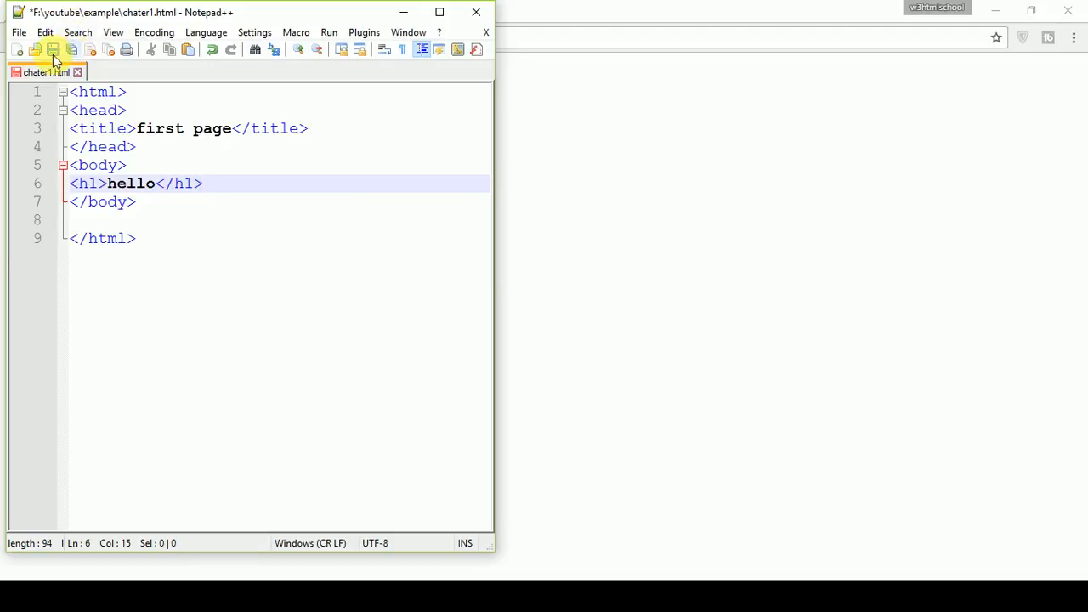
{"action": "left_click", "coordinate": [53, 52]}
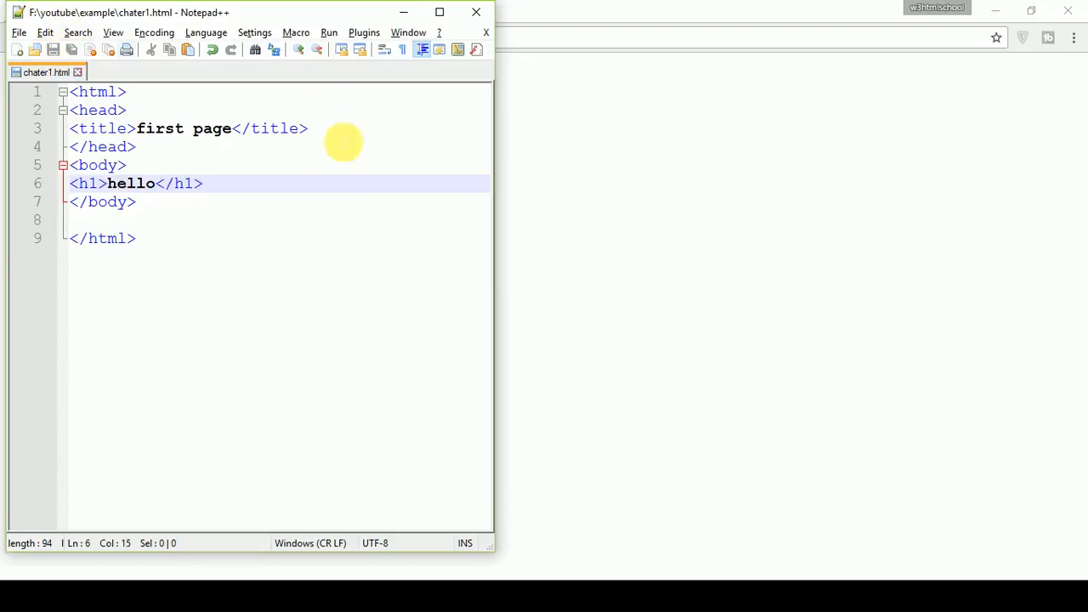
{"action": "mouse_move", "coordinate": [346, 268]}
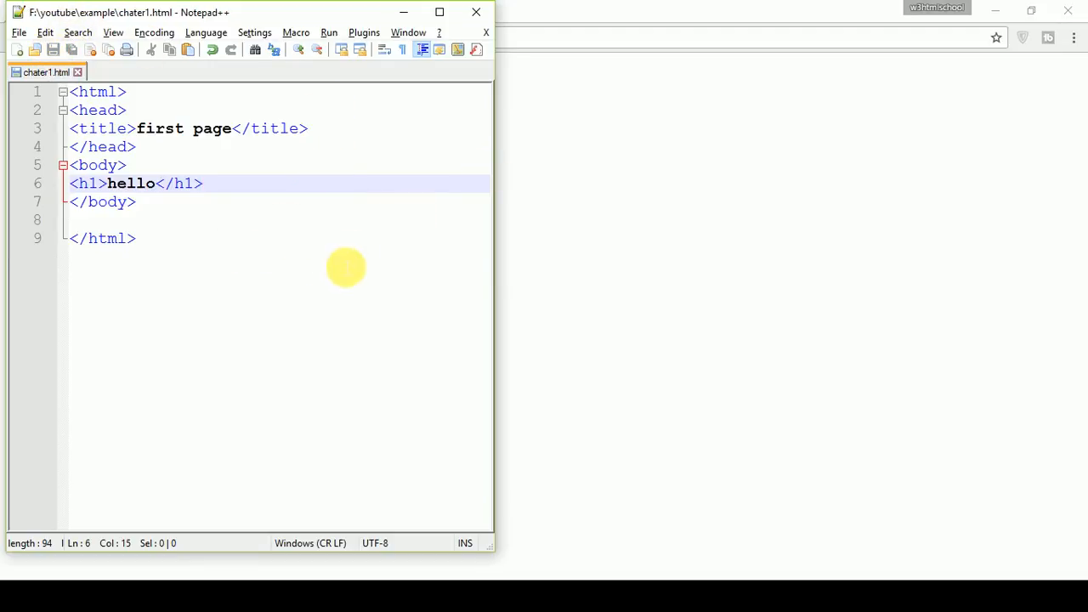